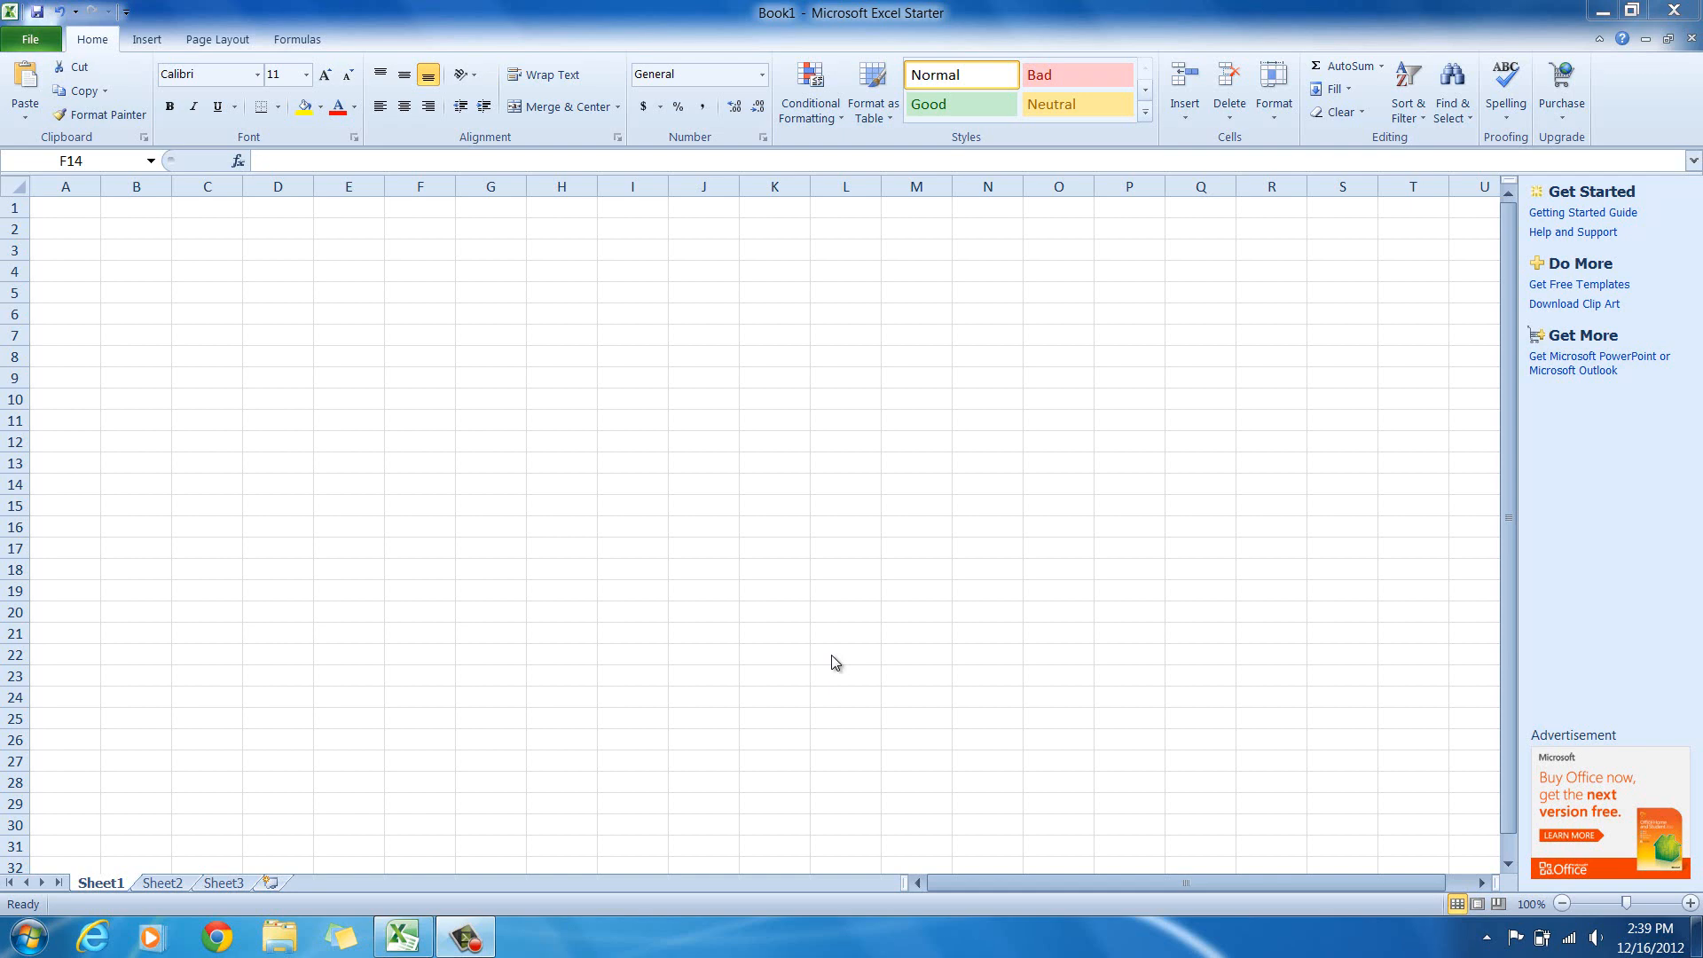
pyautogui.moveTo(502, 472)
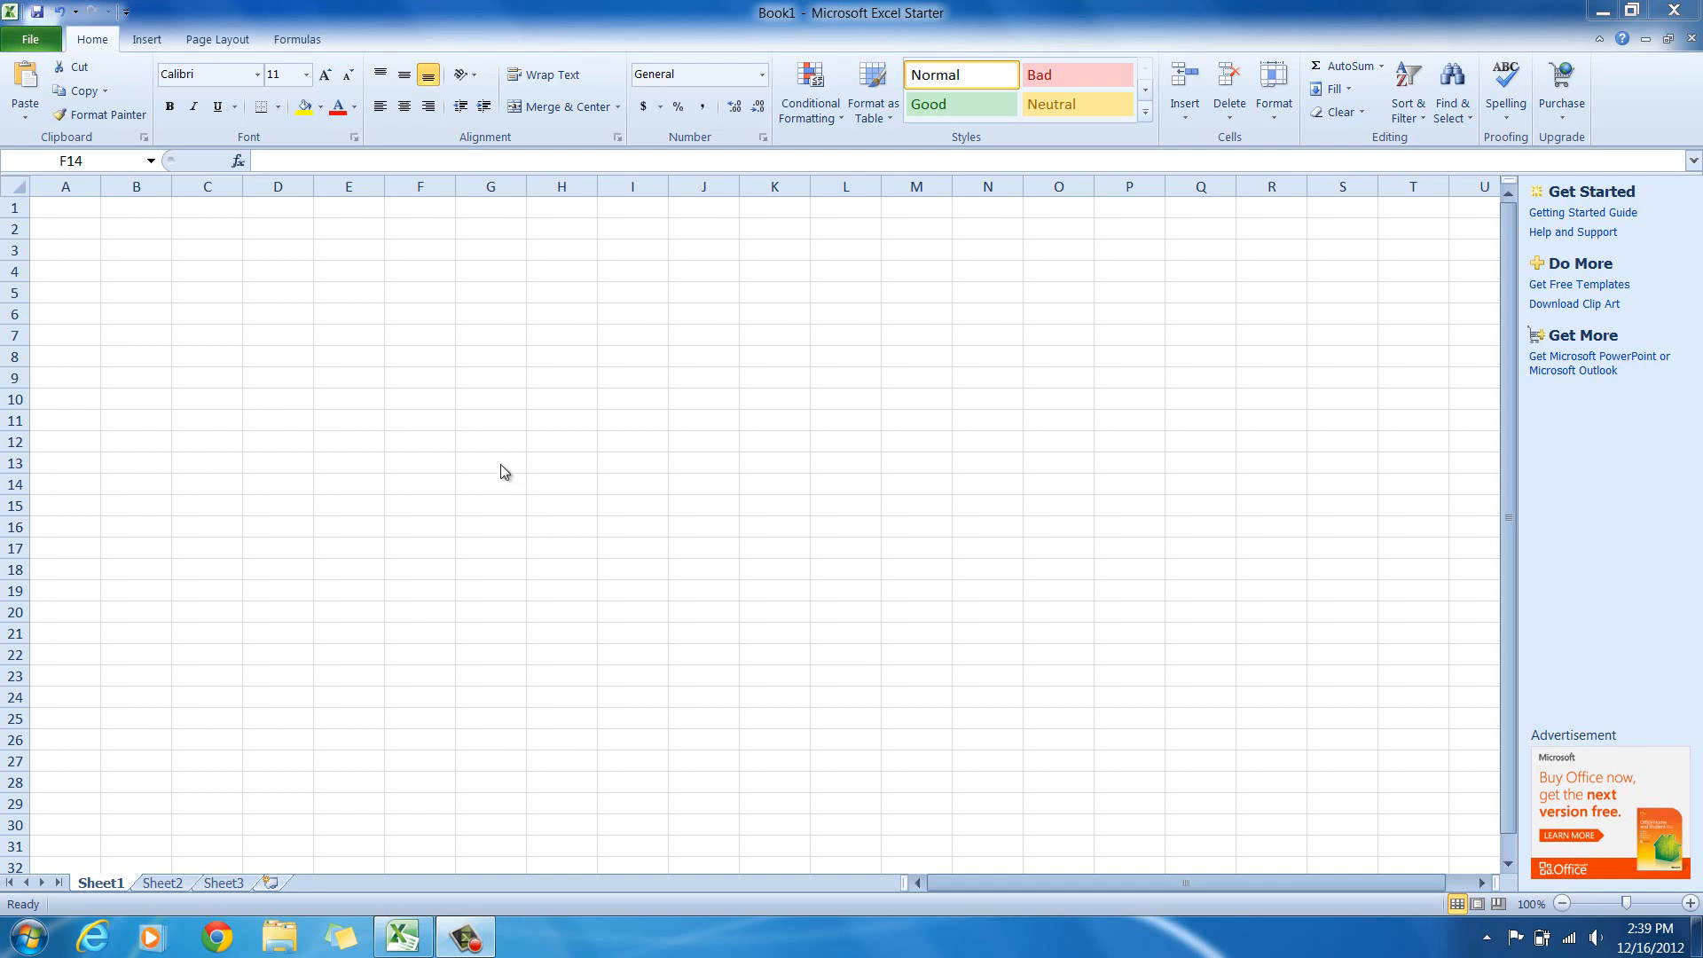
pyautogui.moveTo(83, 220)
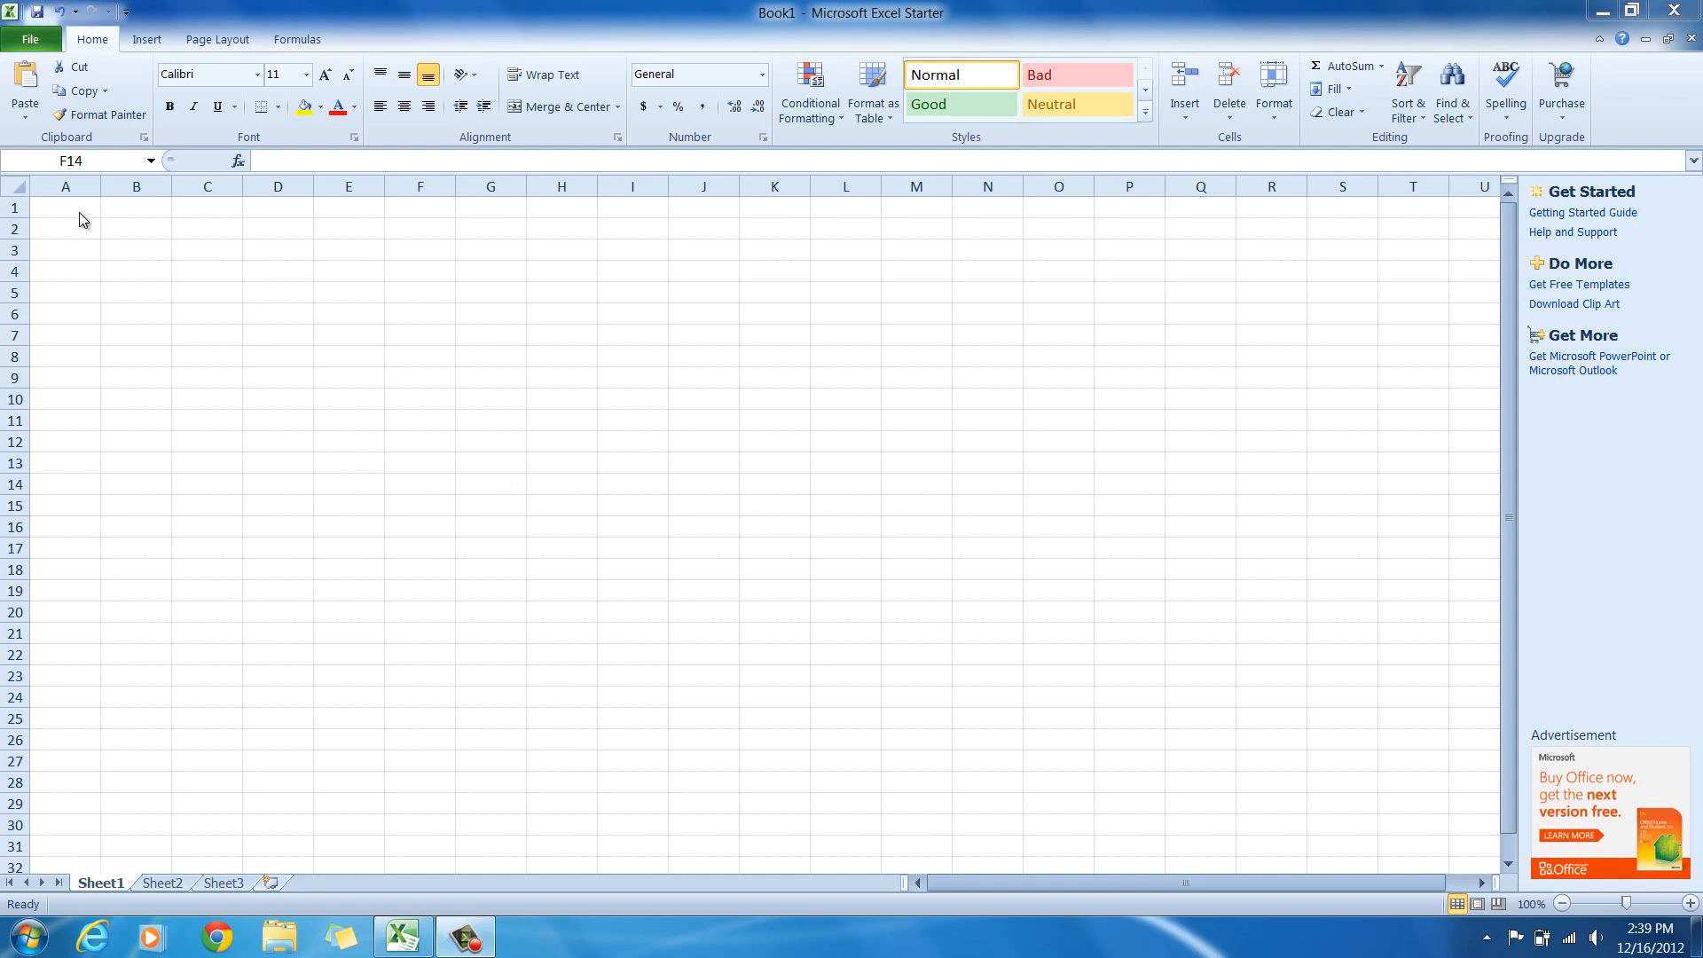
# Enter 1 and 2 in A1:A2 and AutoFill the series 1–20 down column A.
pyautogui.click(66, 207)
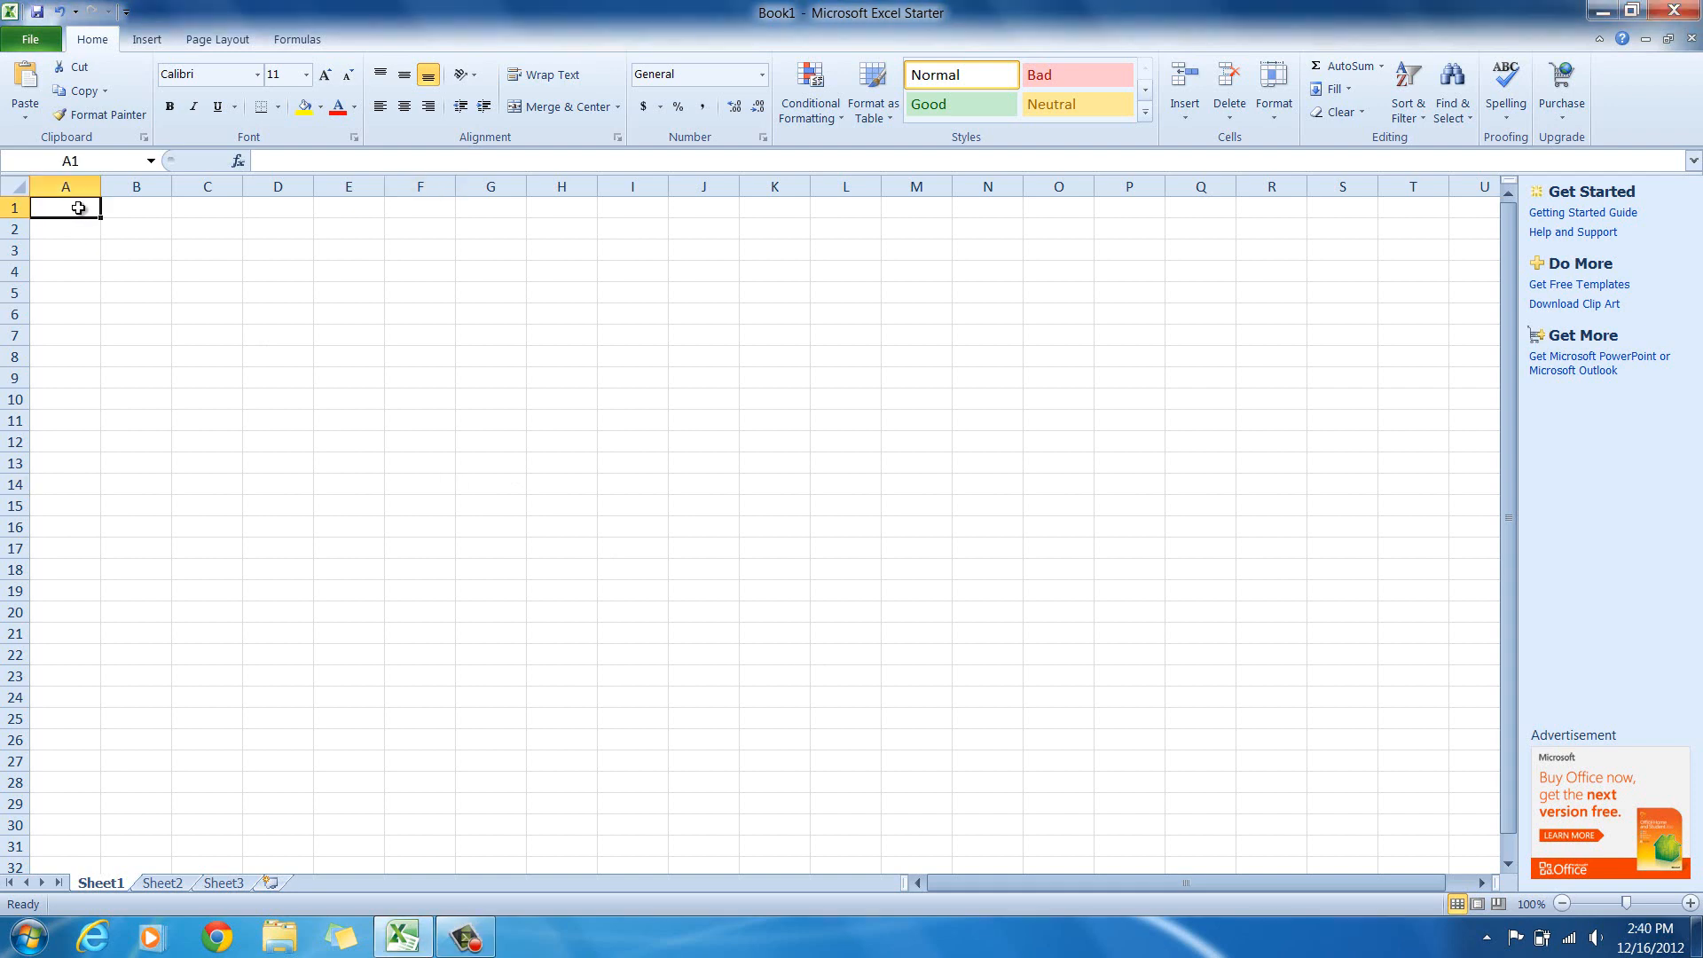
pyautogui.moveTo(117, 467)
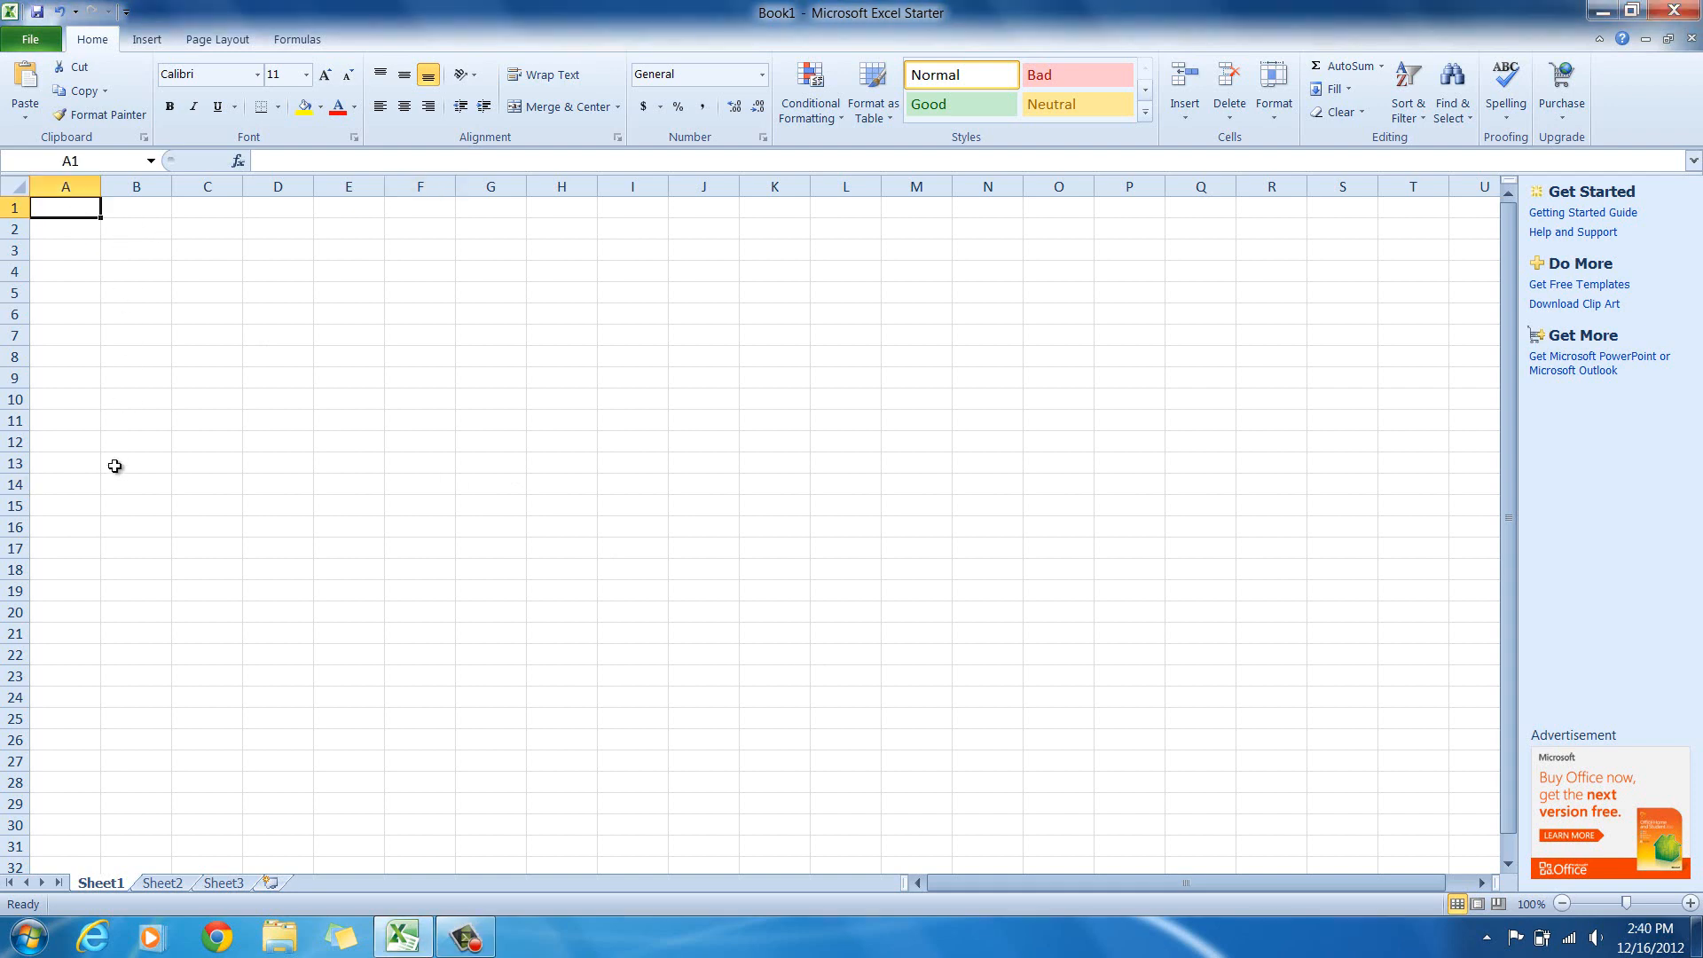
pyautogui.moveTo(48, 225)
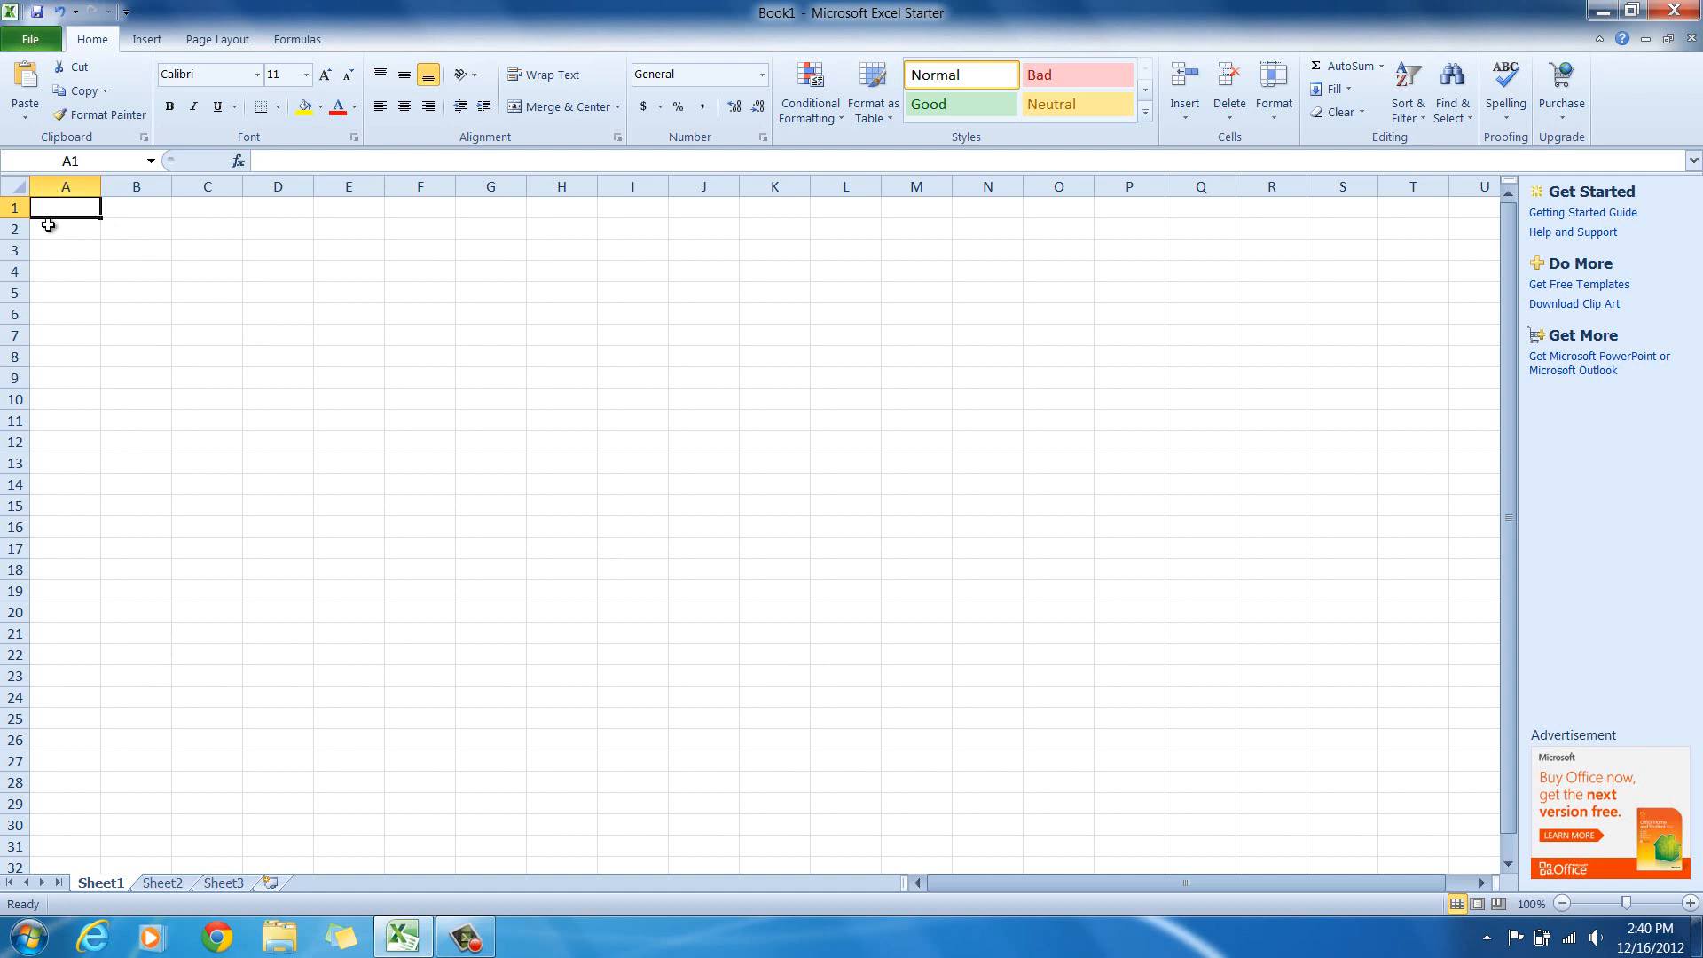
pyautogui.moveTo(55, 545)
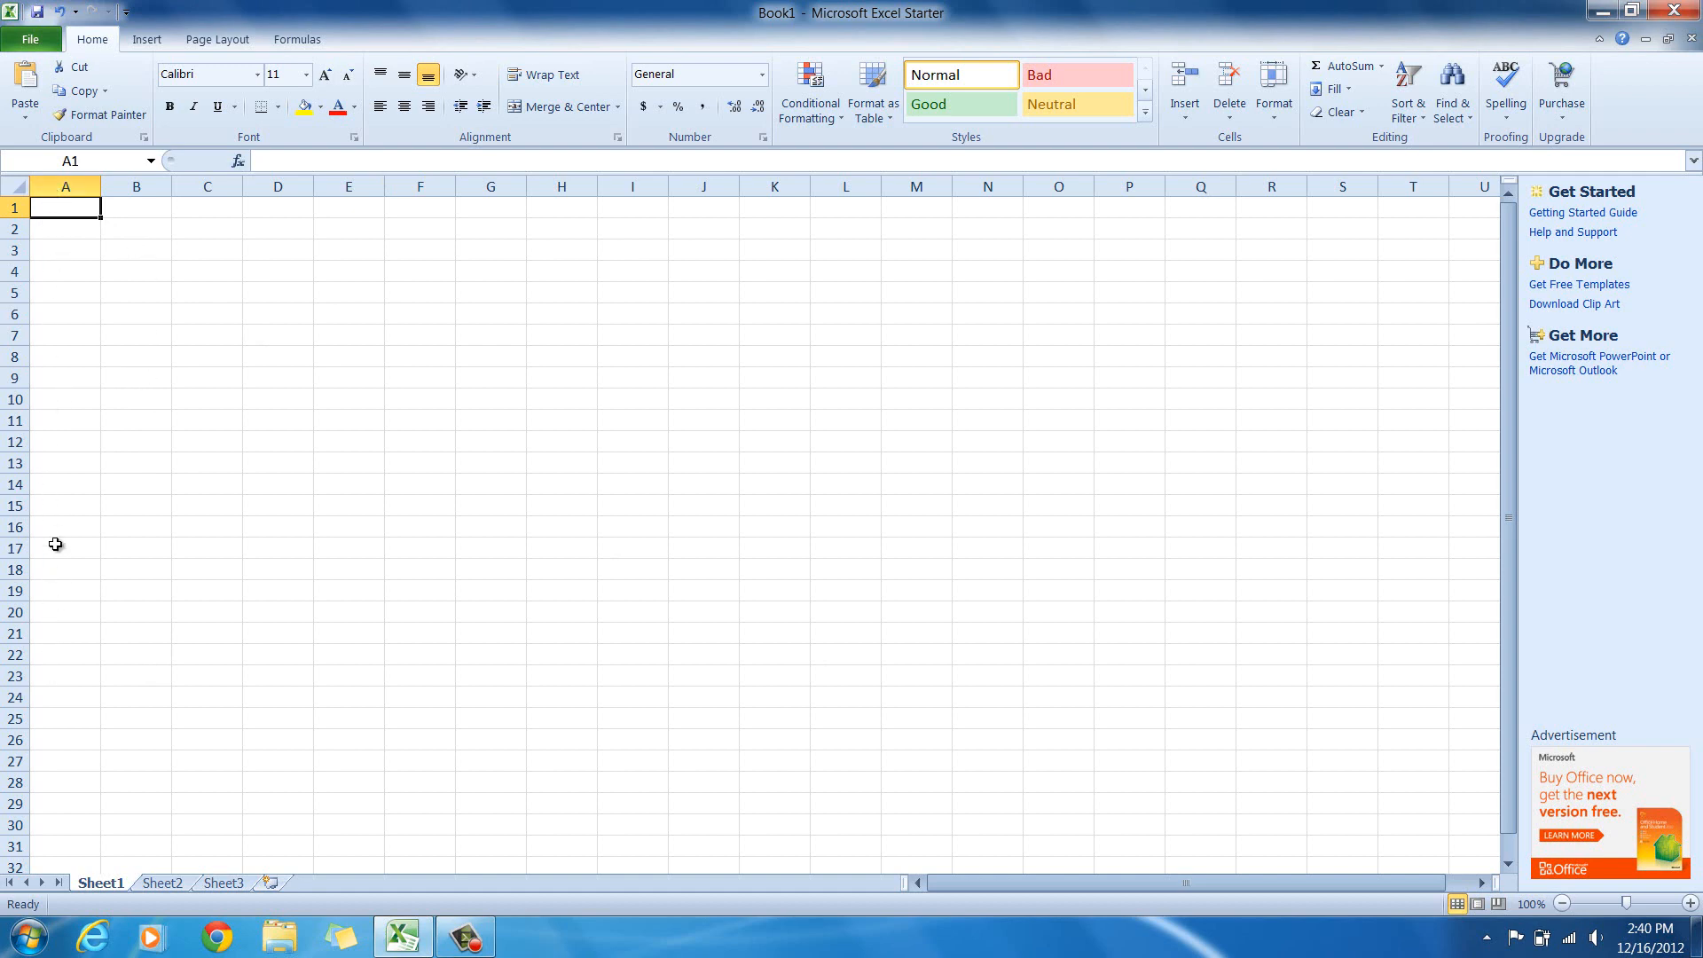
pyautogui.moveTo(84, 406)
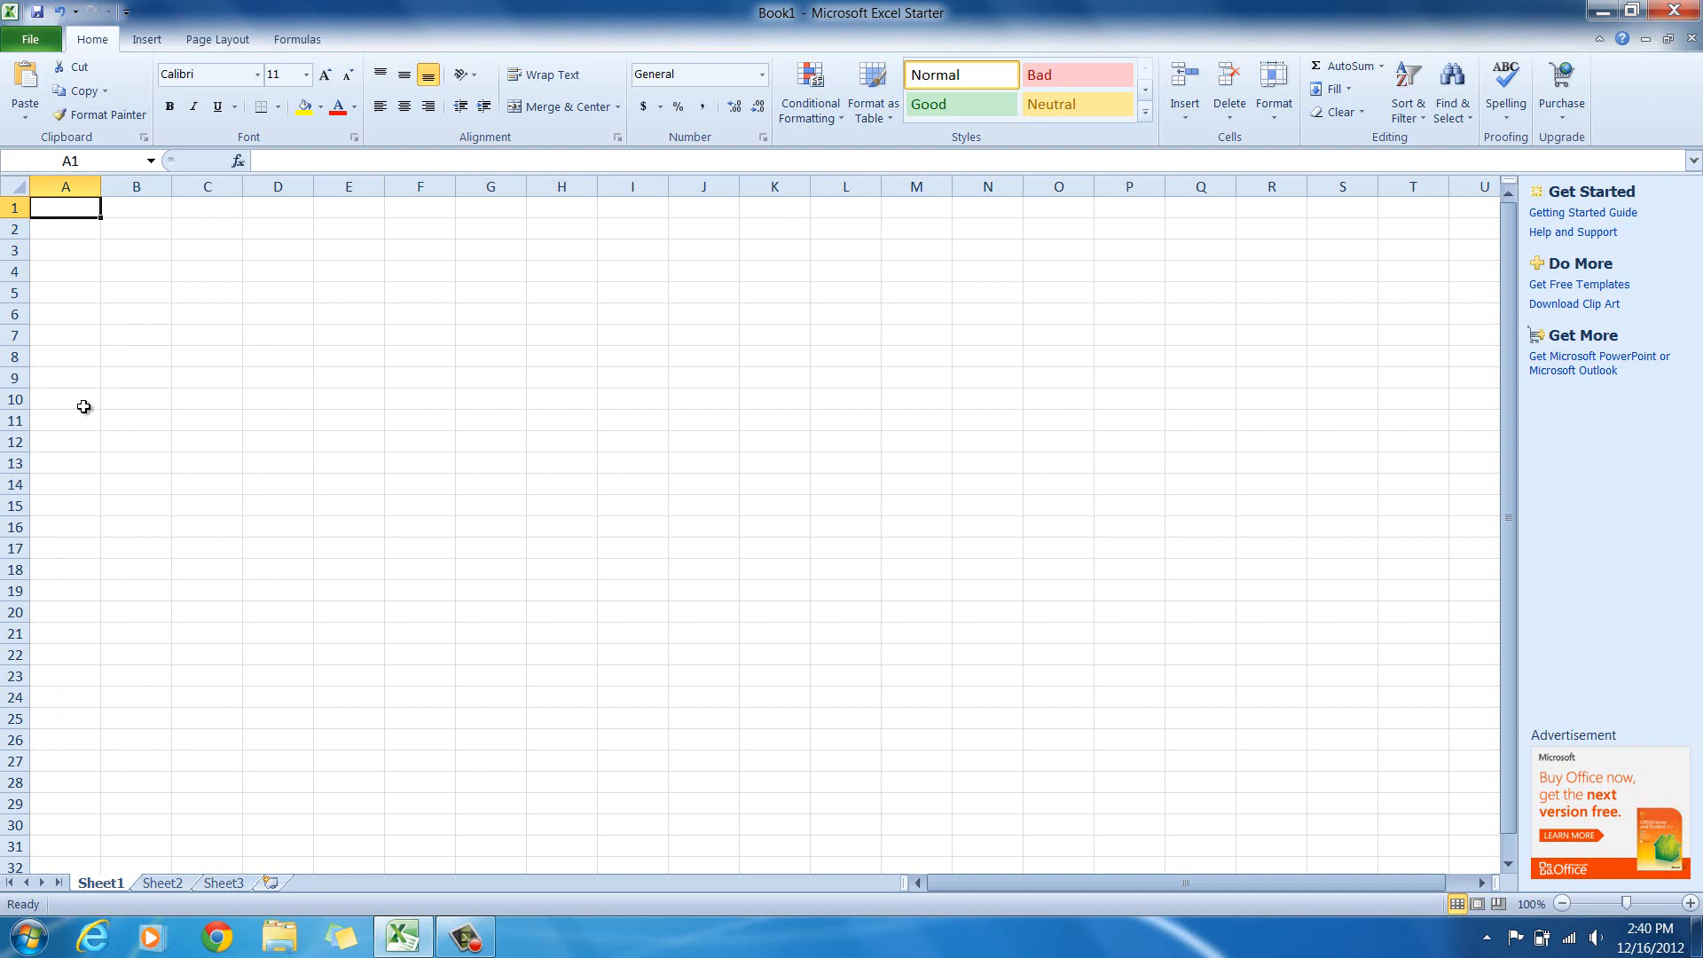
pyautogui.moveTo(190, 376)
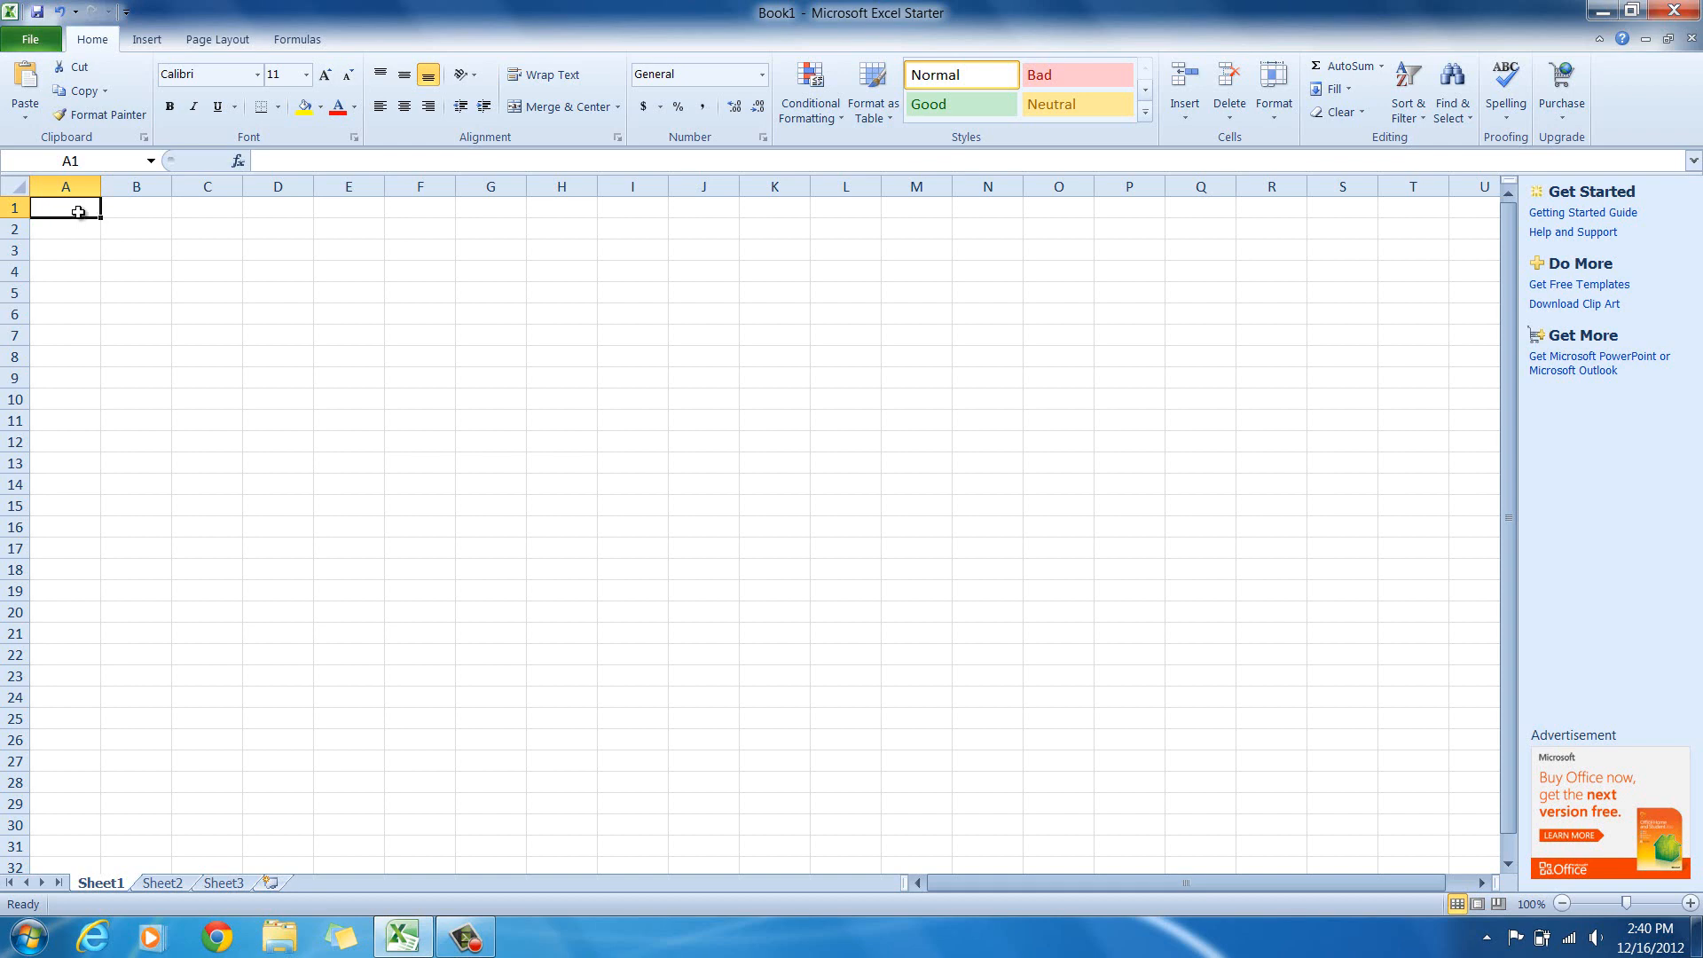
pyautogui.moveTo(259, 275)
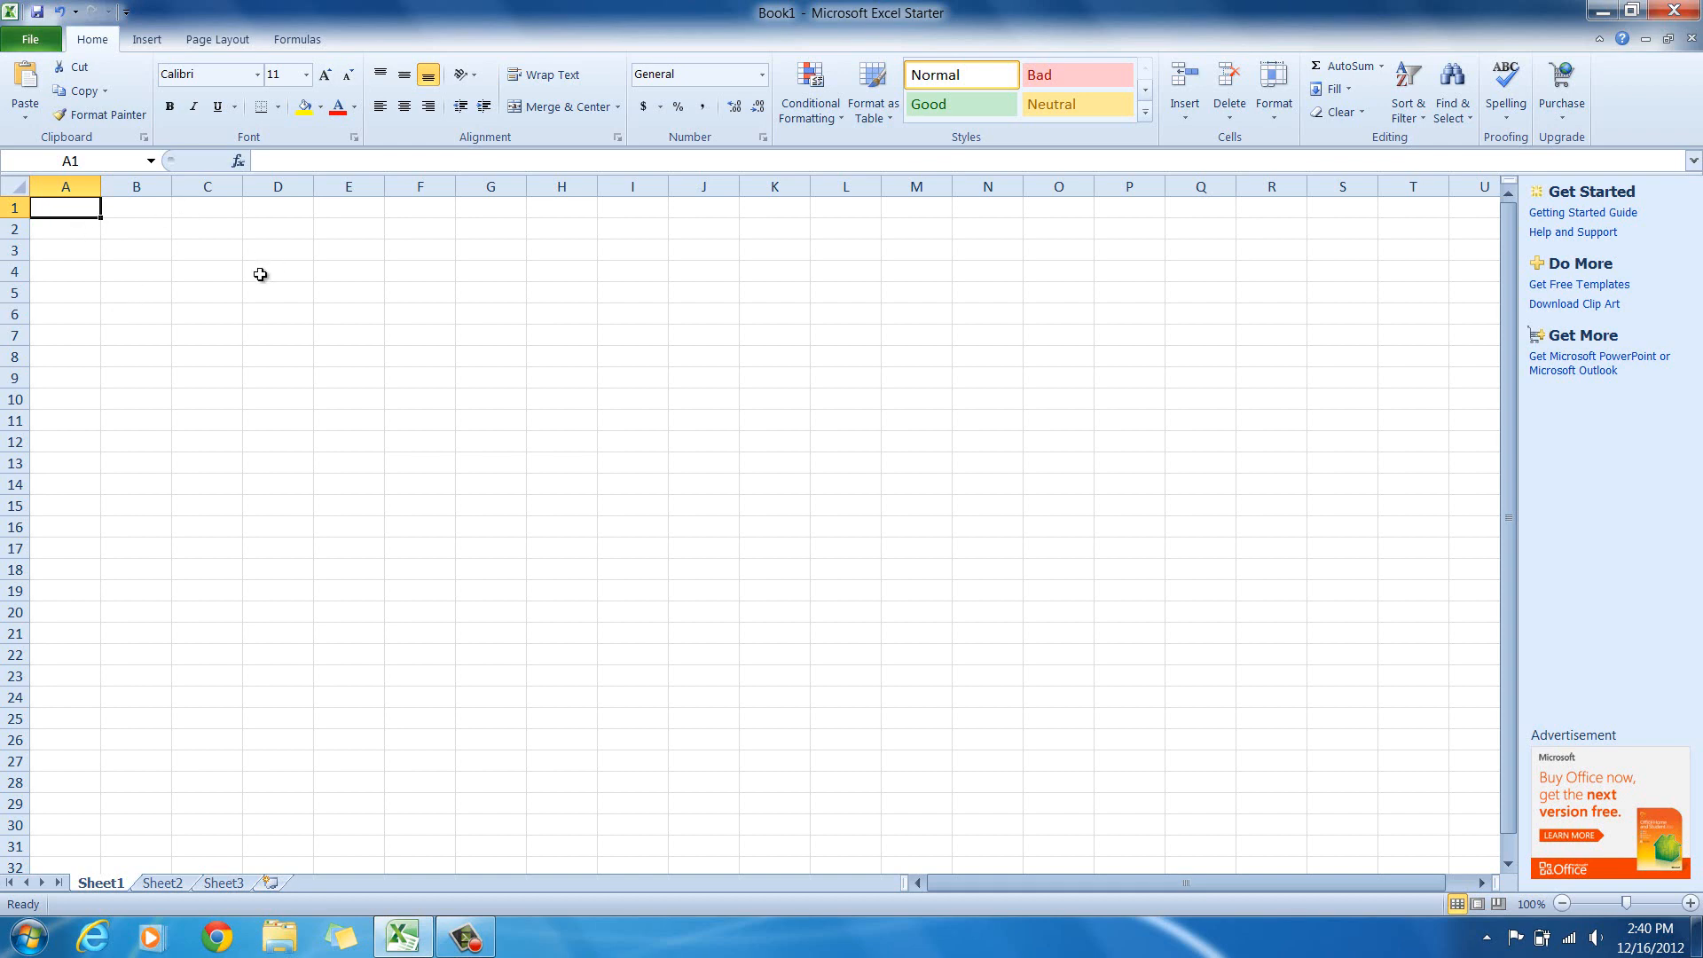
pyautogui.write('1')
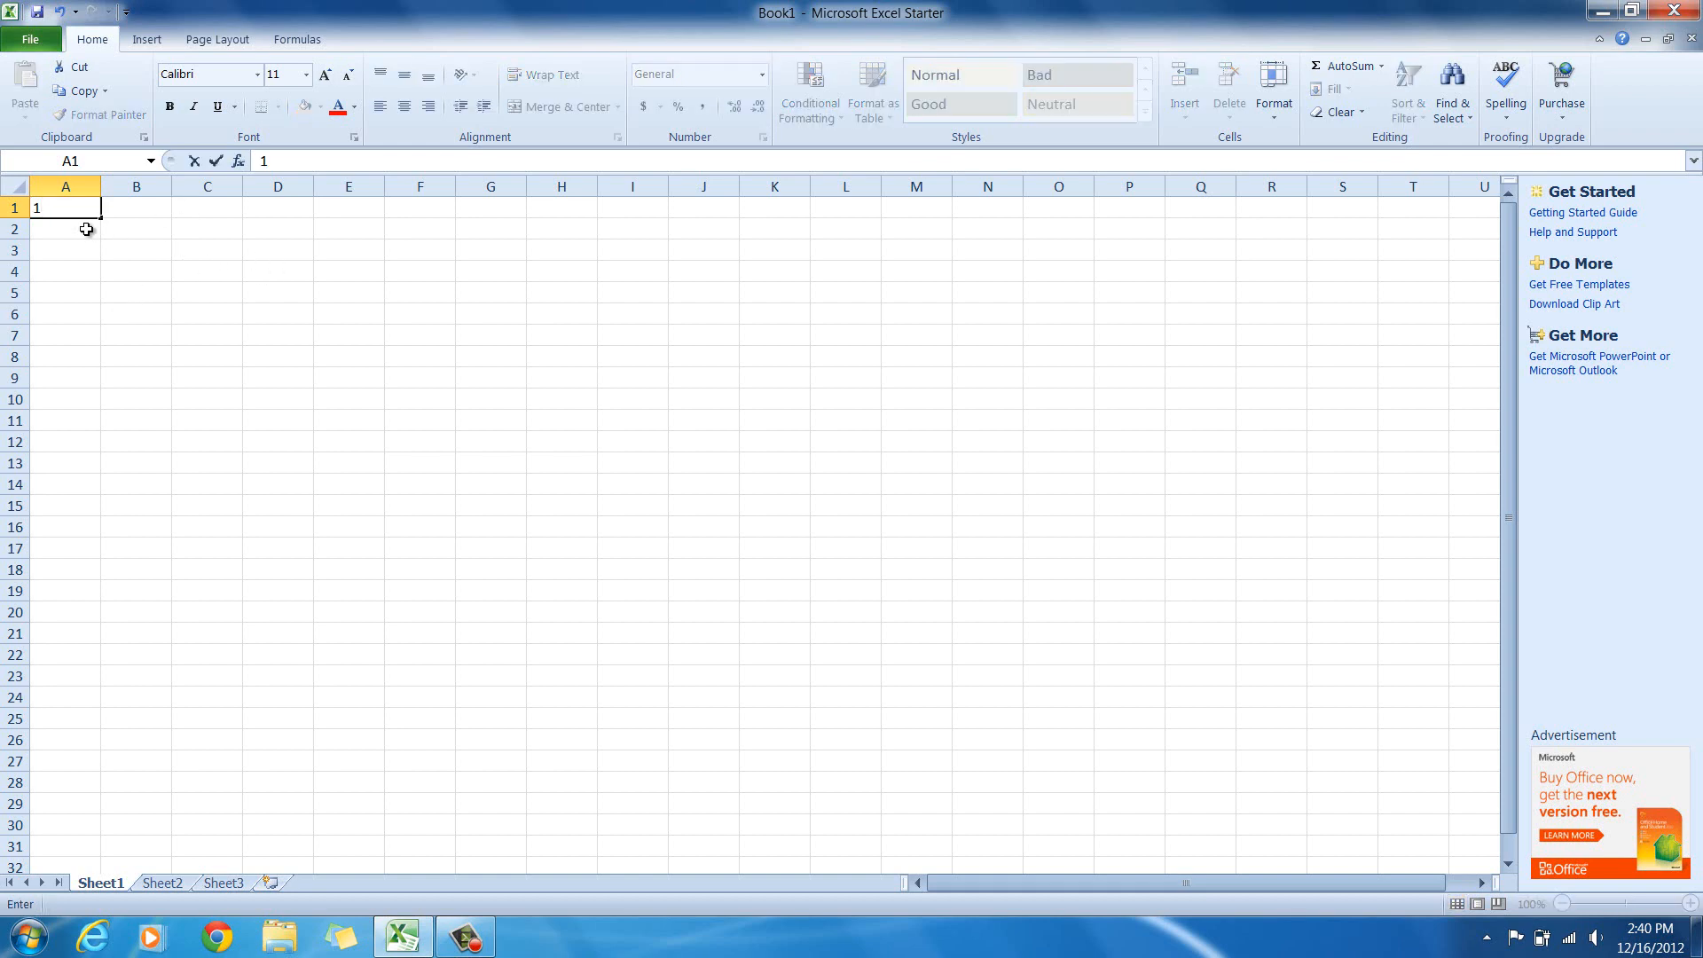
pyautogui.click(206, 314)
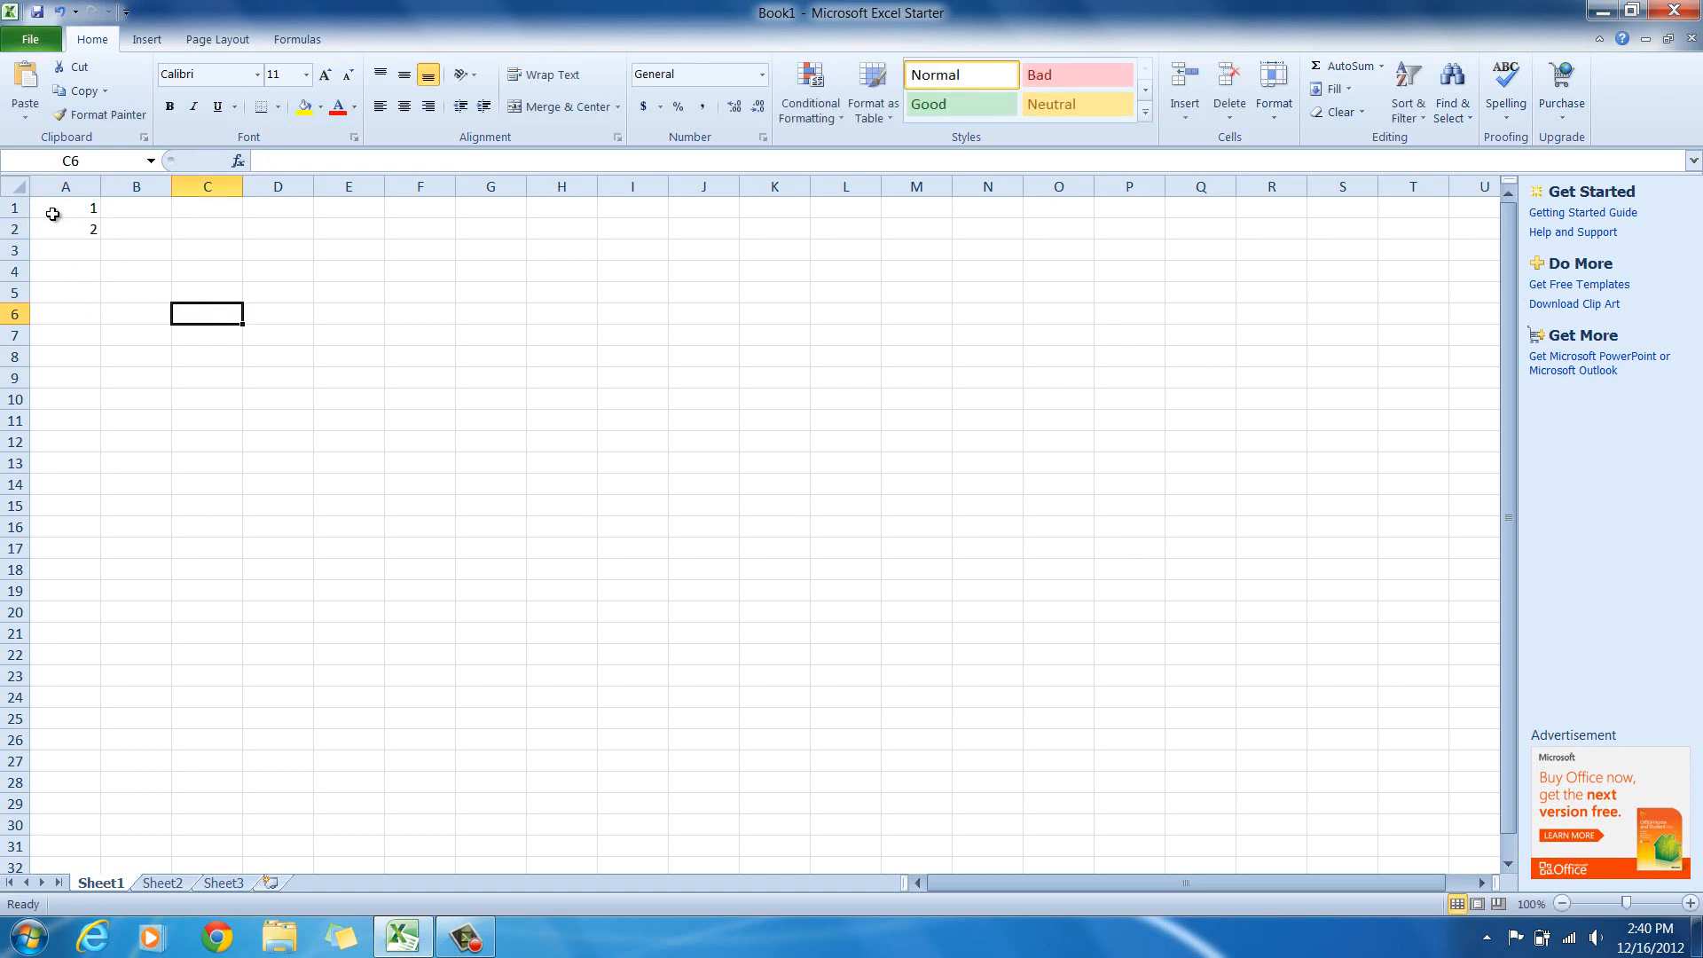
pyautogui.moveTo(66, 208); pyautogui.dragTo(66, 229)
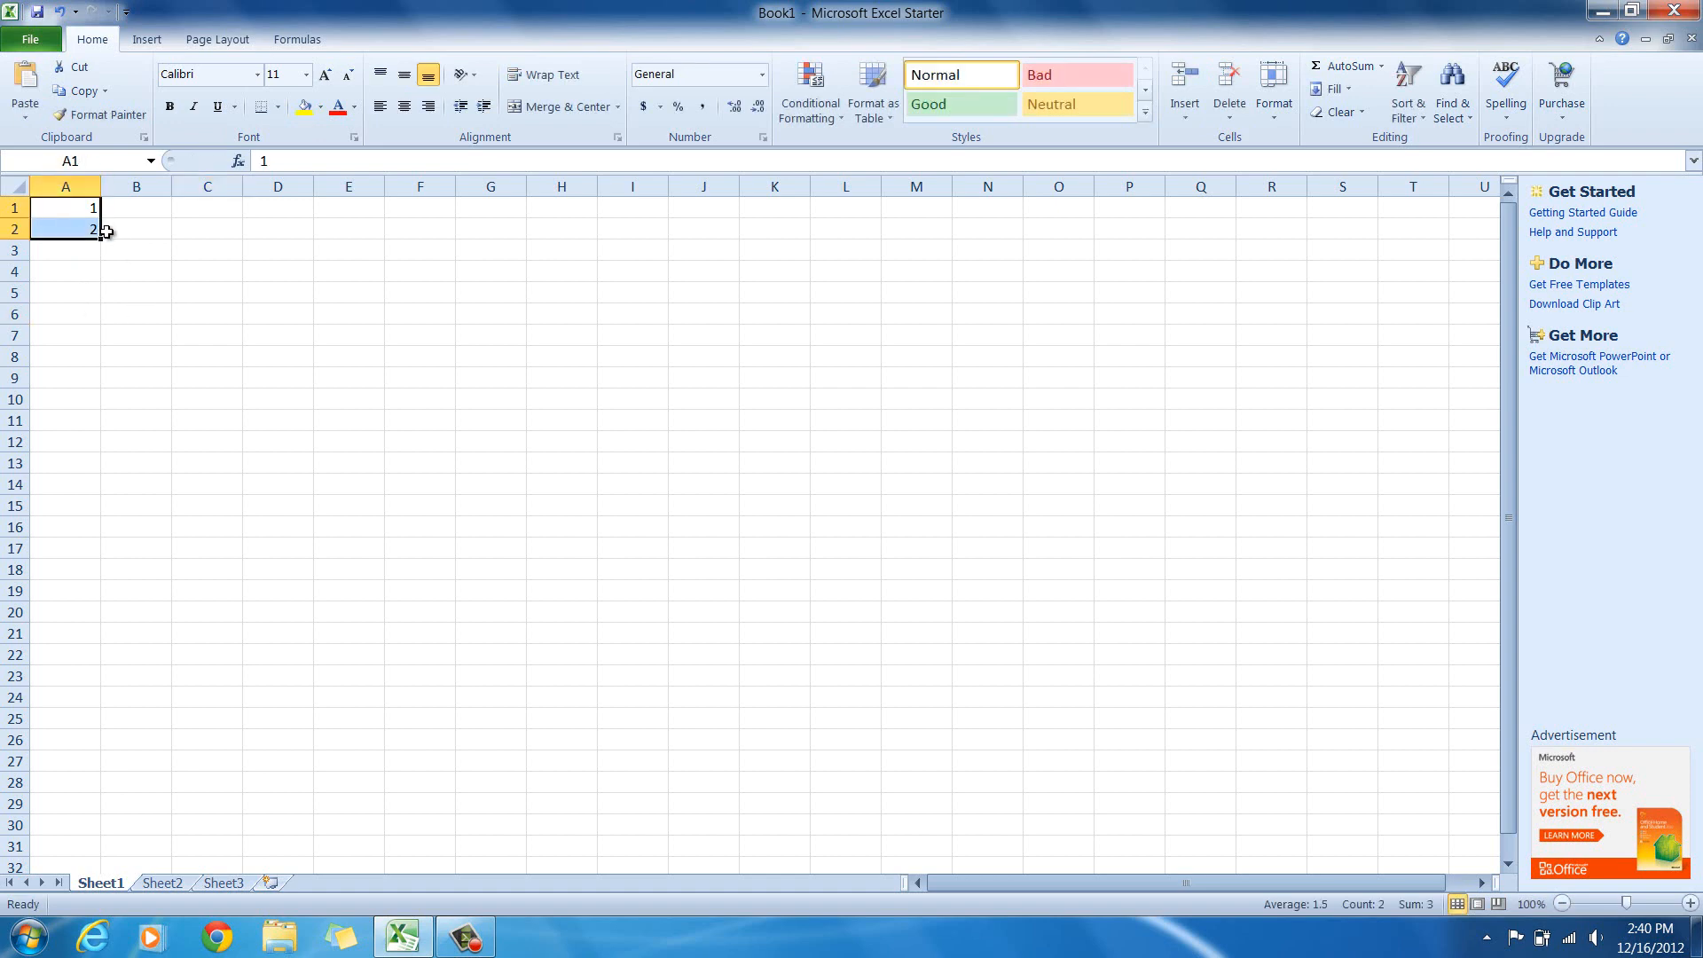
pyautogui.moveTo(105, 241)
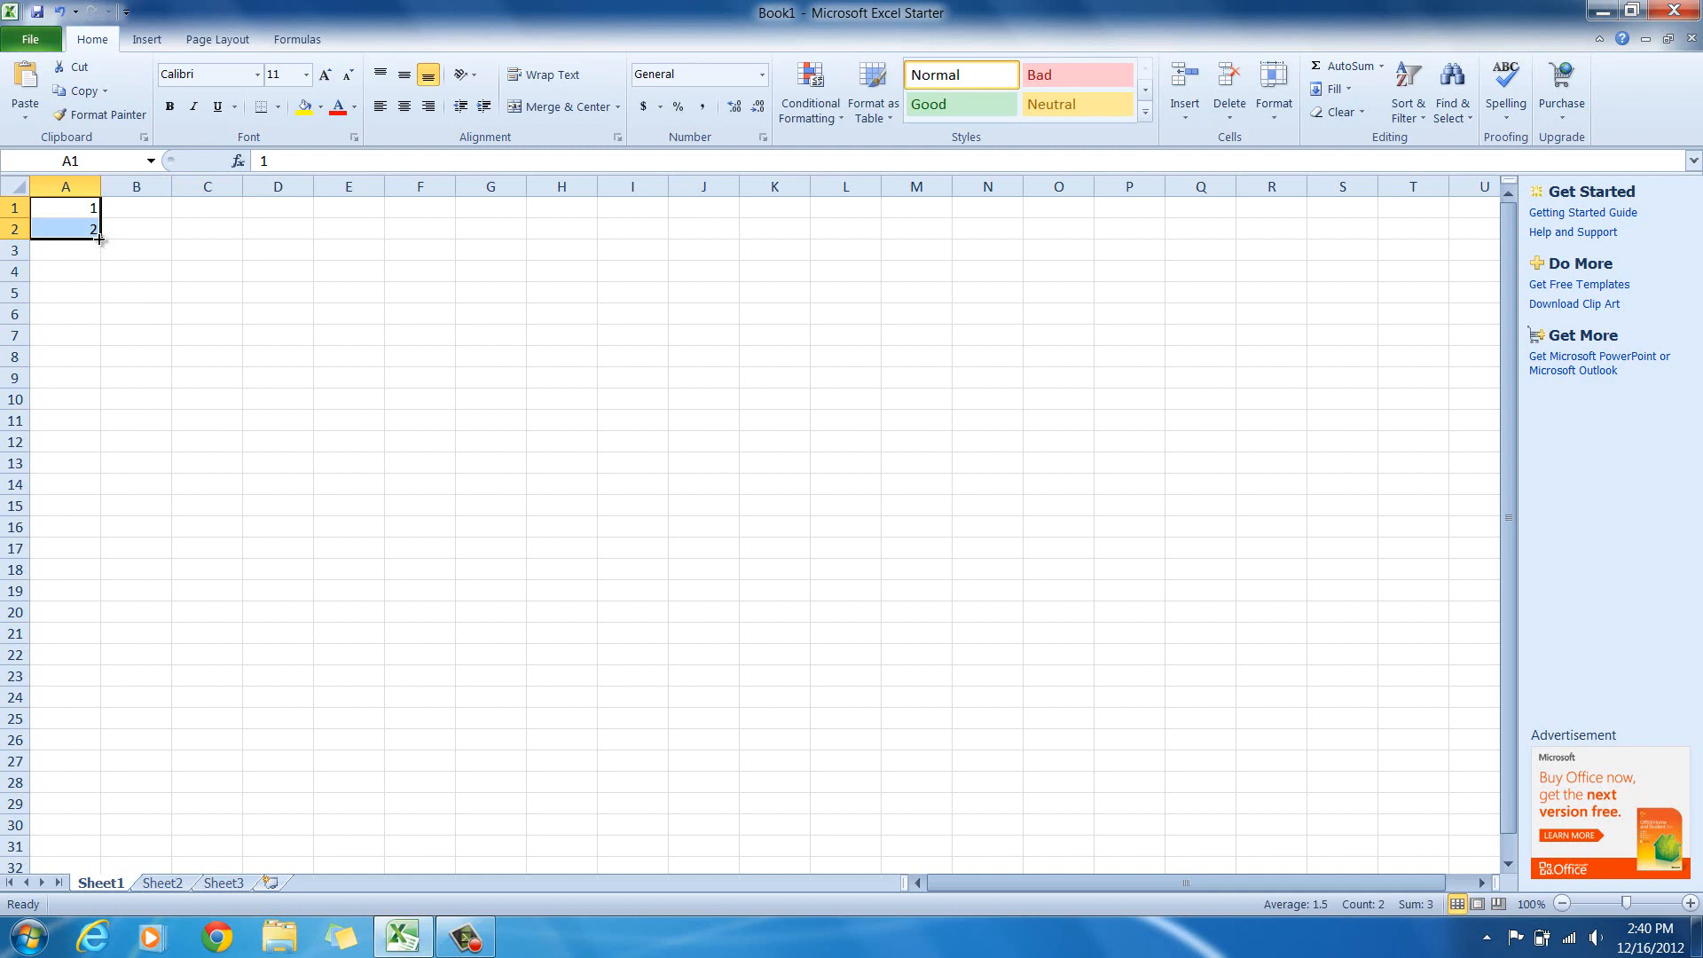
pyautogui.moveTo(96, 236); pyautogui.dragTo(96, 278)
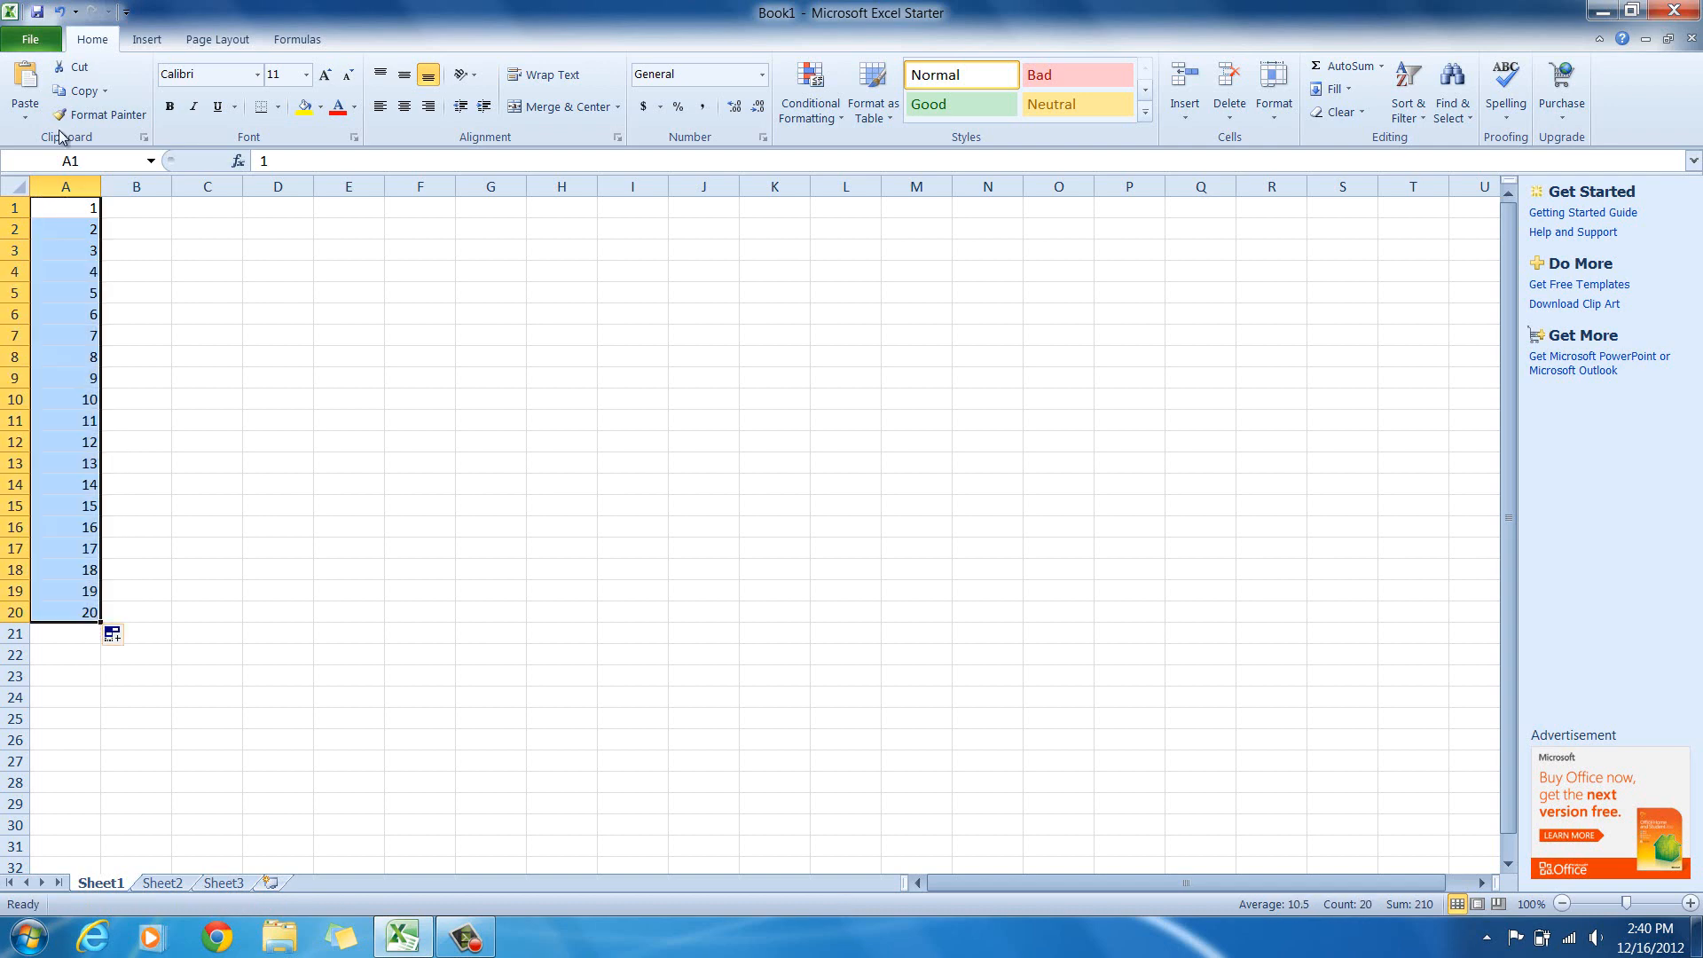
pyautogui.moveTo(80, 599)
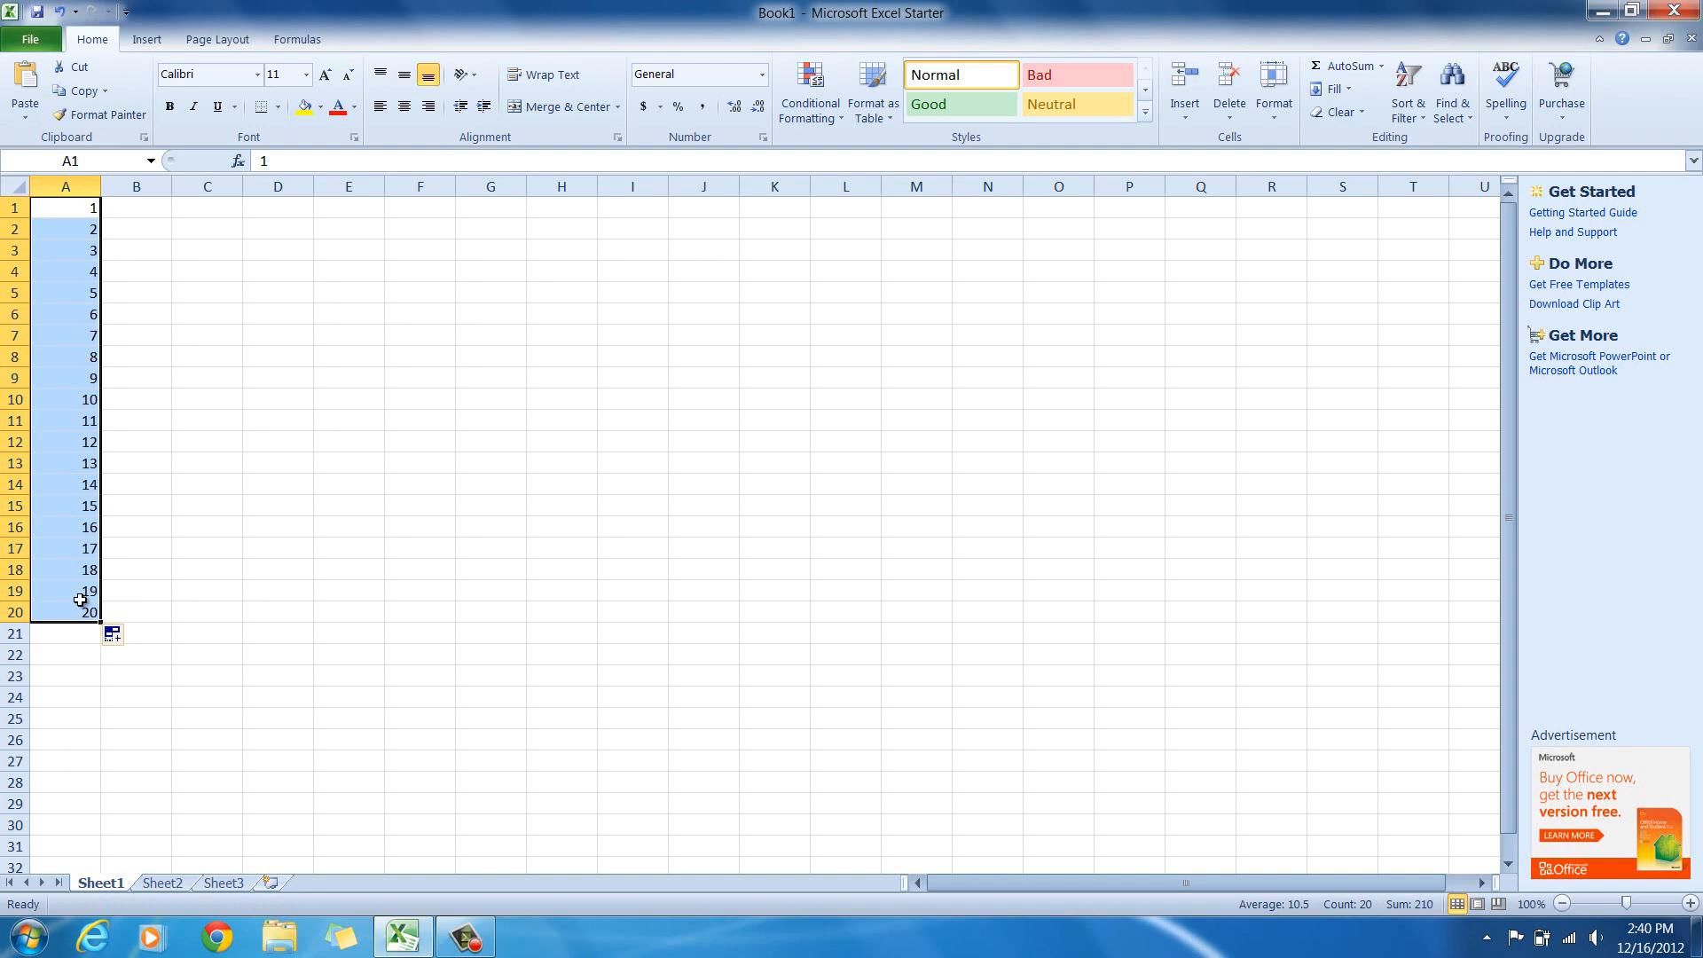
pyautogui.moveTo(288, 501)
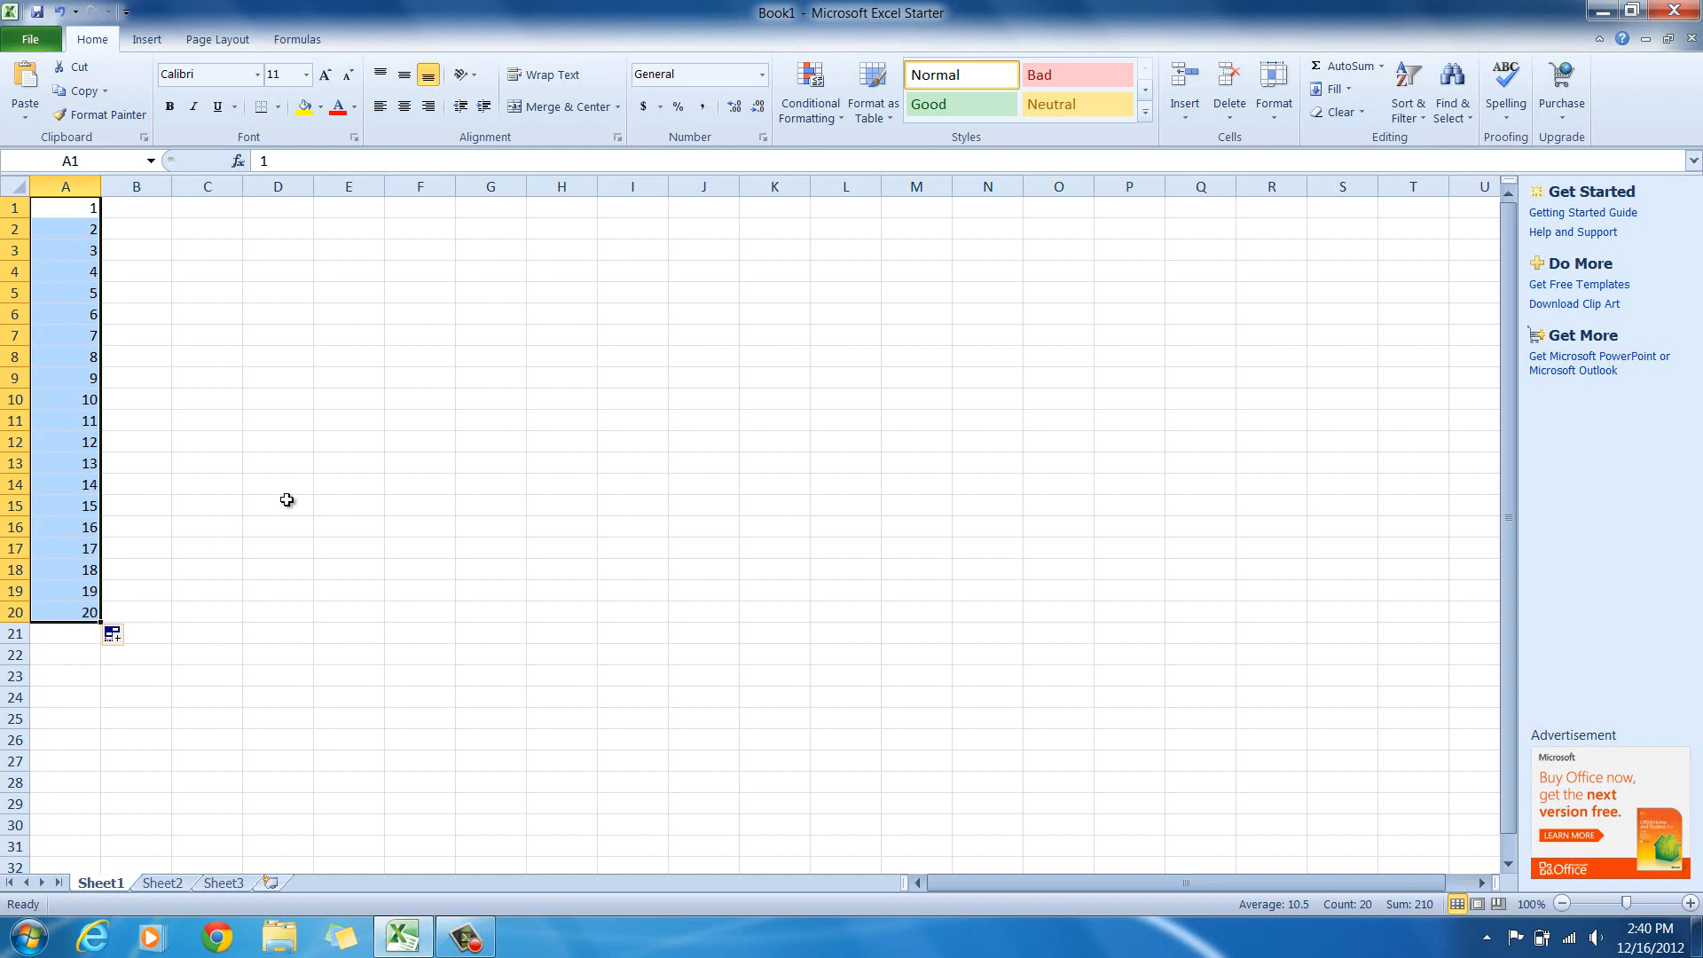
# Replace column A with 0 and 0.1 and AutoFill the decimals up to 1.9.
pyautogui.press('Delete')
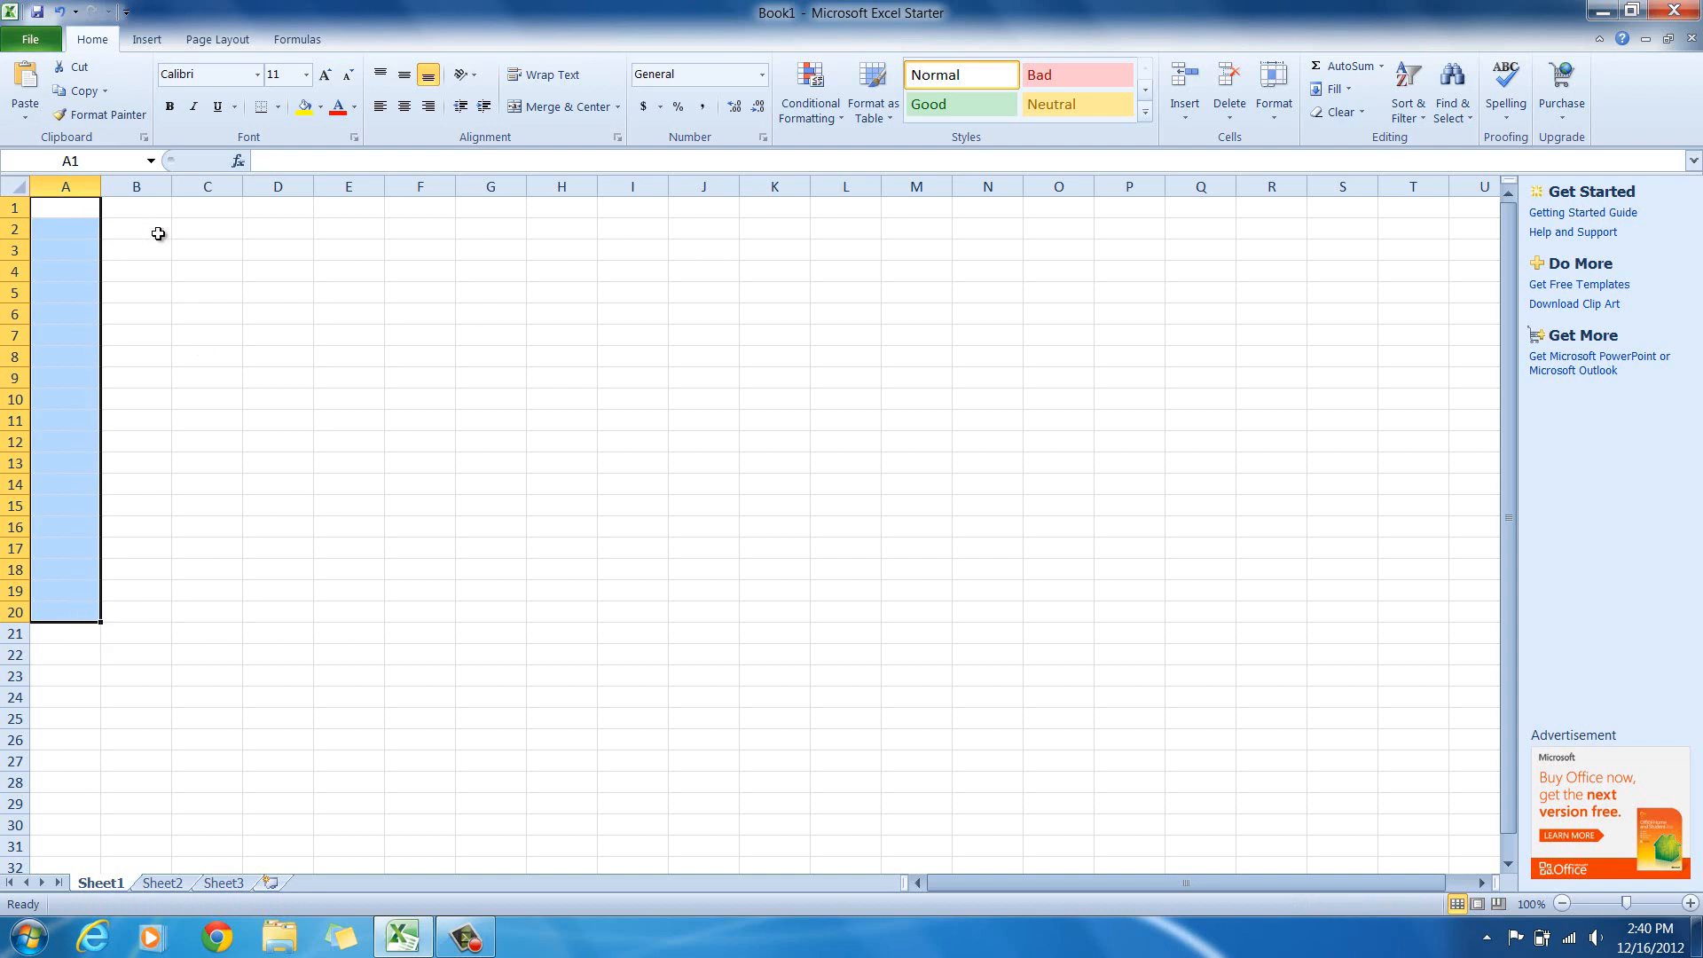
pyautogui.click(64, 206)
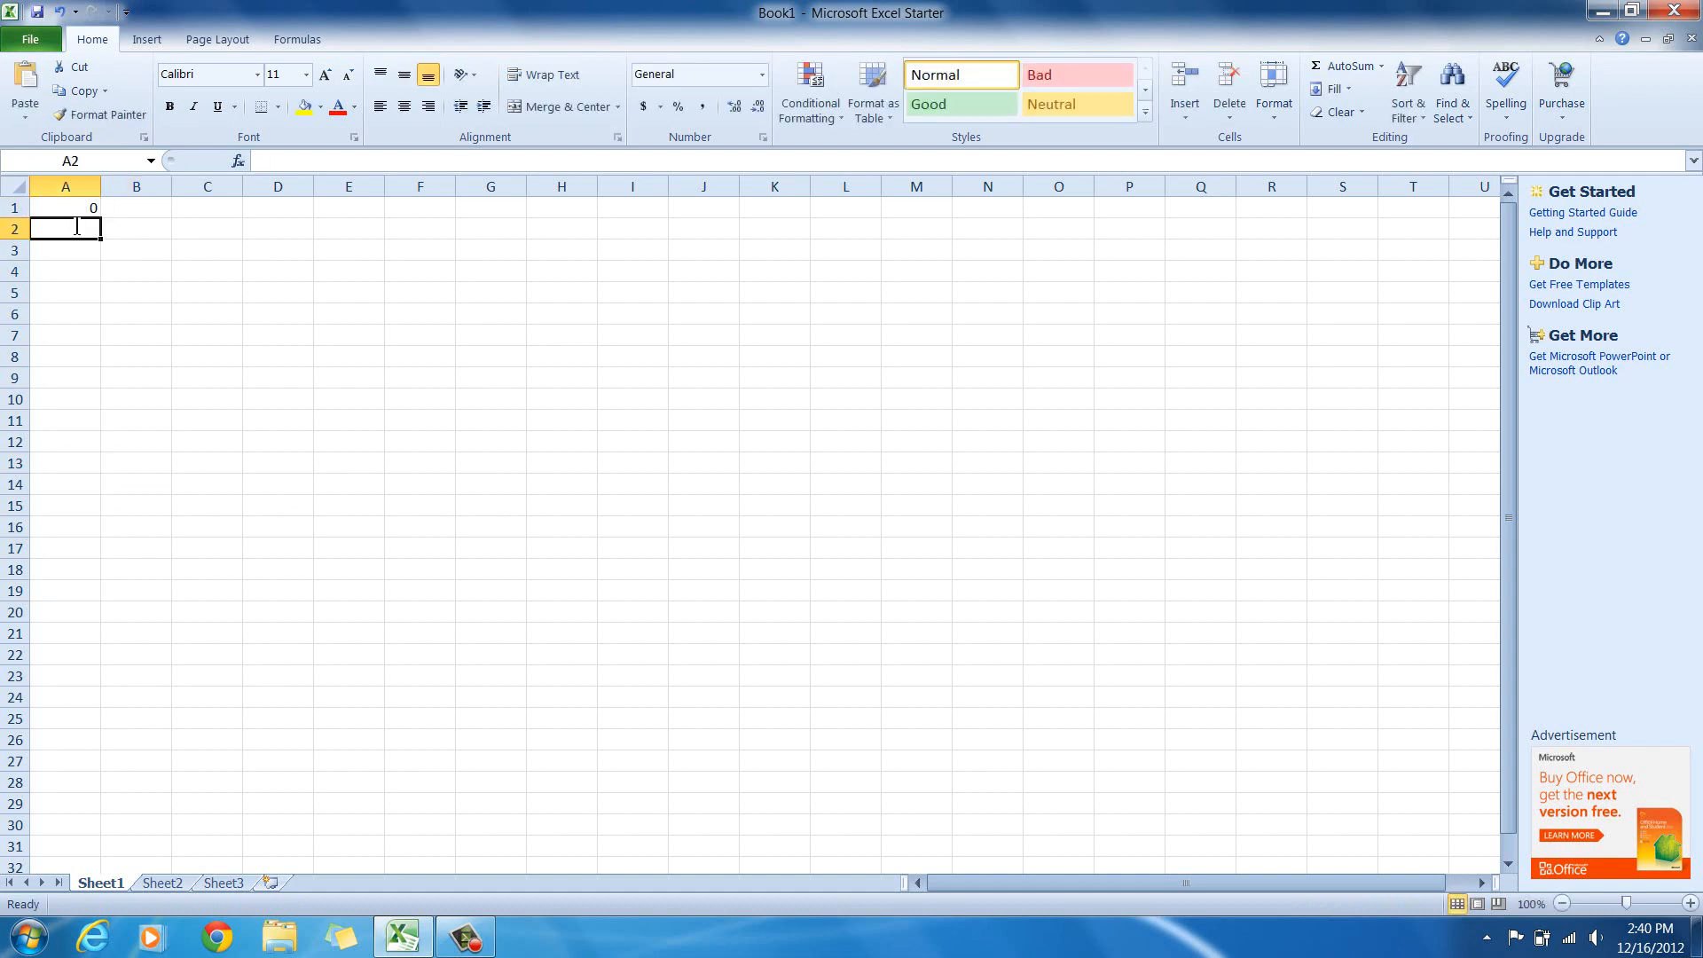
pyautogui.write('0.1')
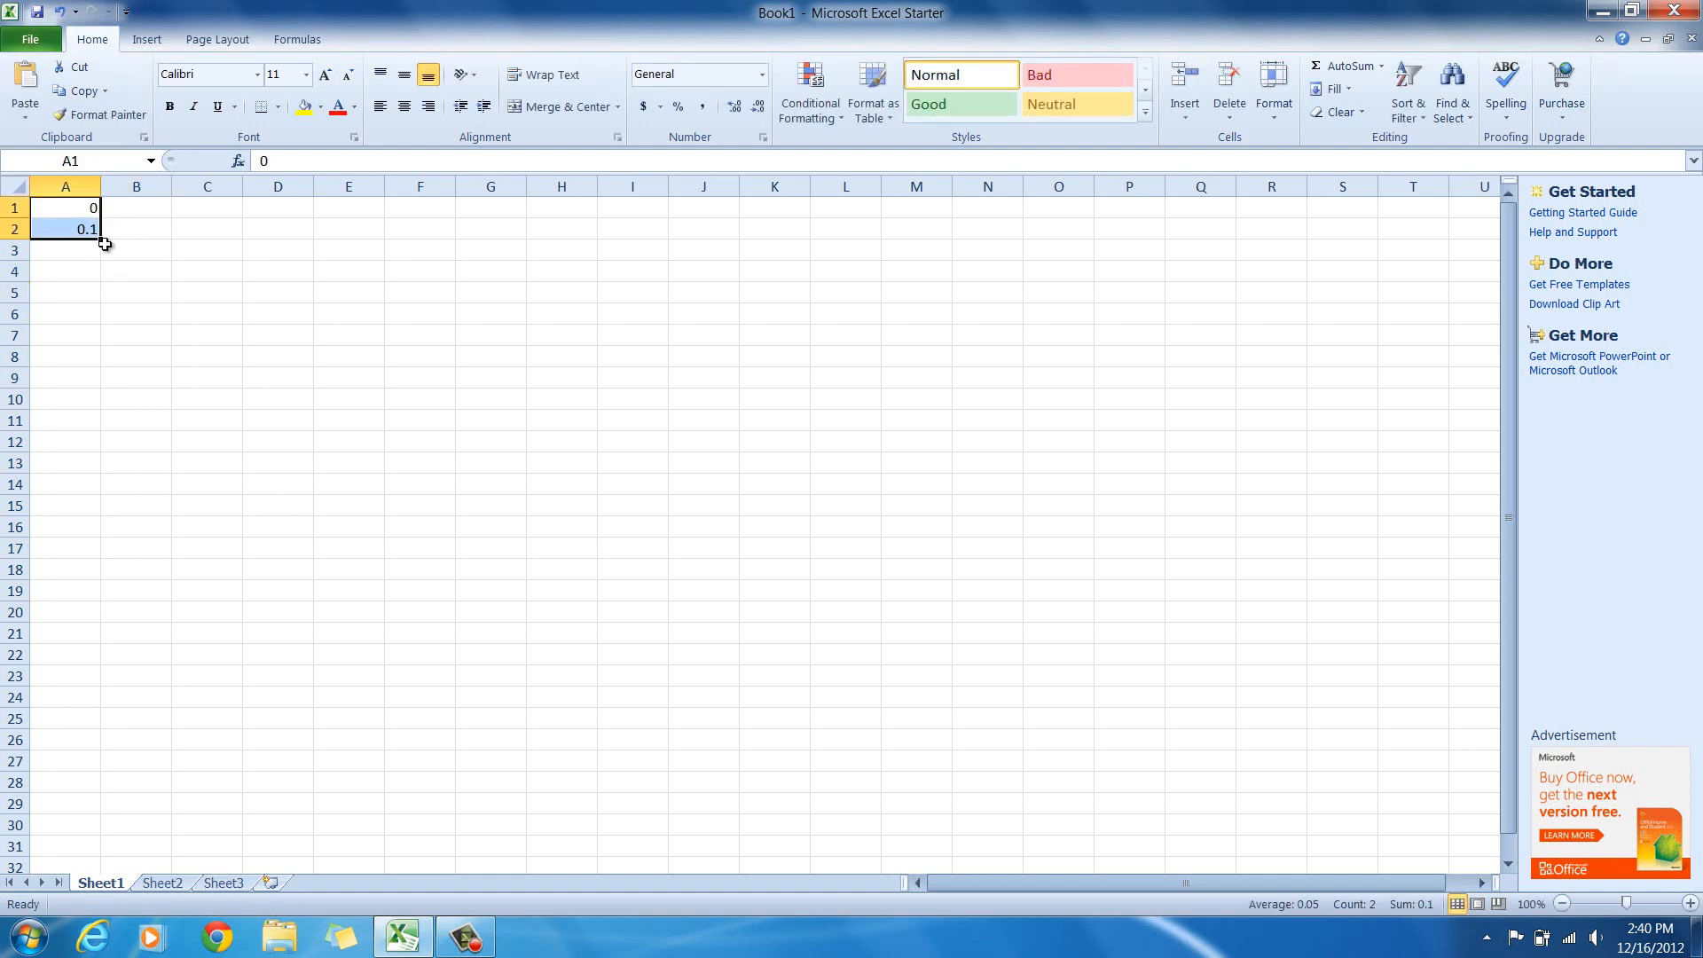
pyautogui.moveTo(103, 229); pyautogui.dragTo(89, 315)
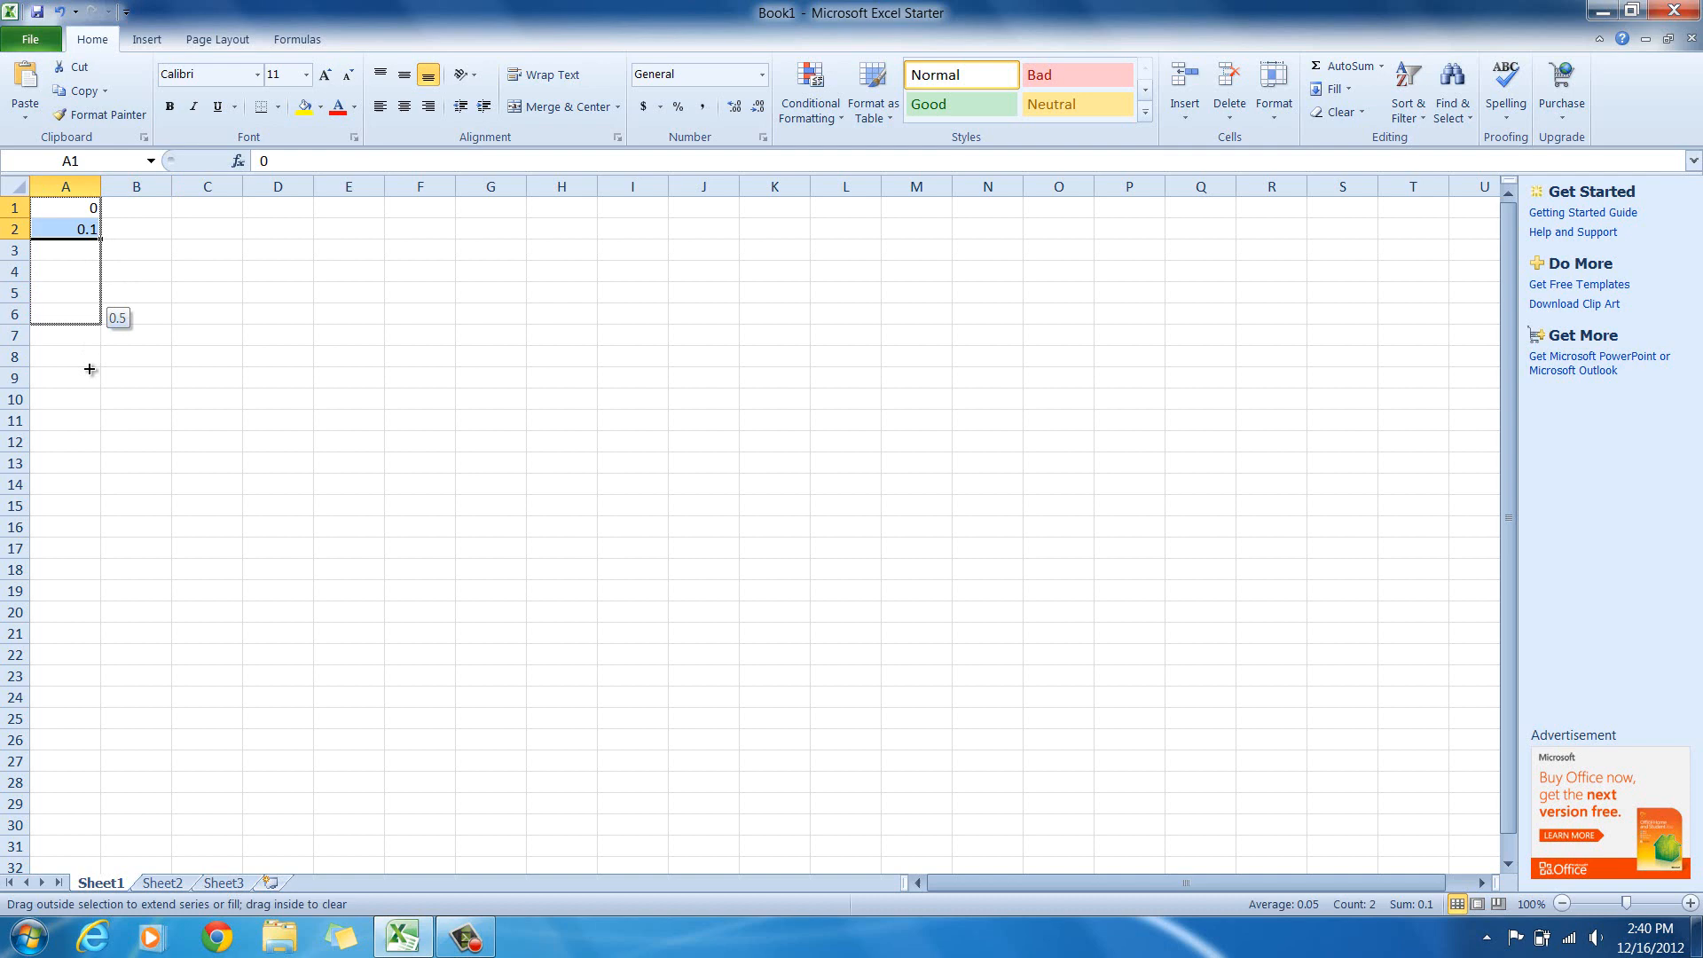
pyautogui.moveTo(88, 315); pyautogui.dragTo(108, 612)
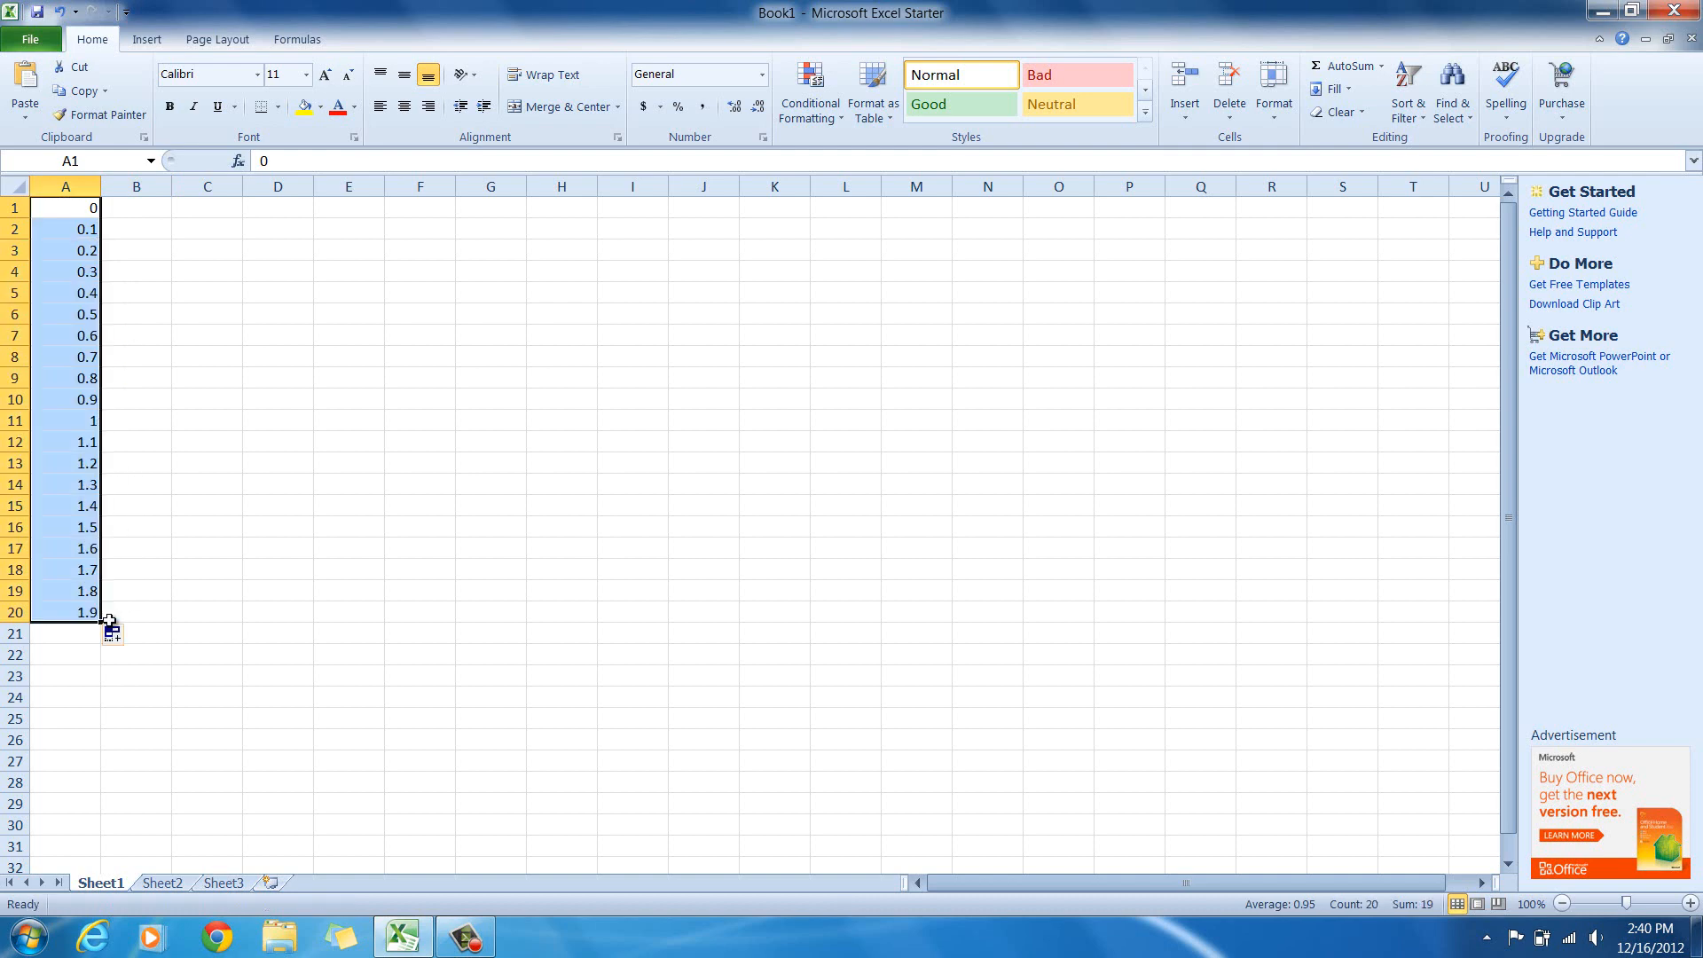
pyautogui.click(277, 633)
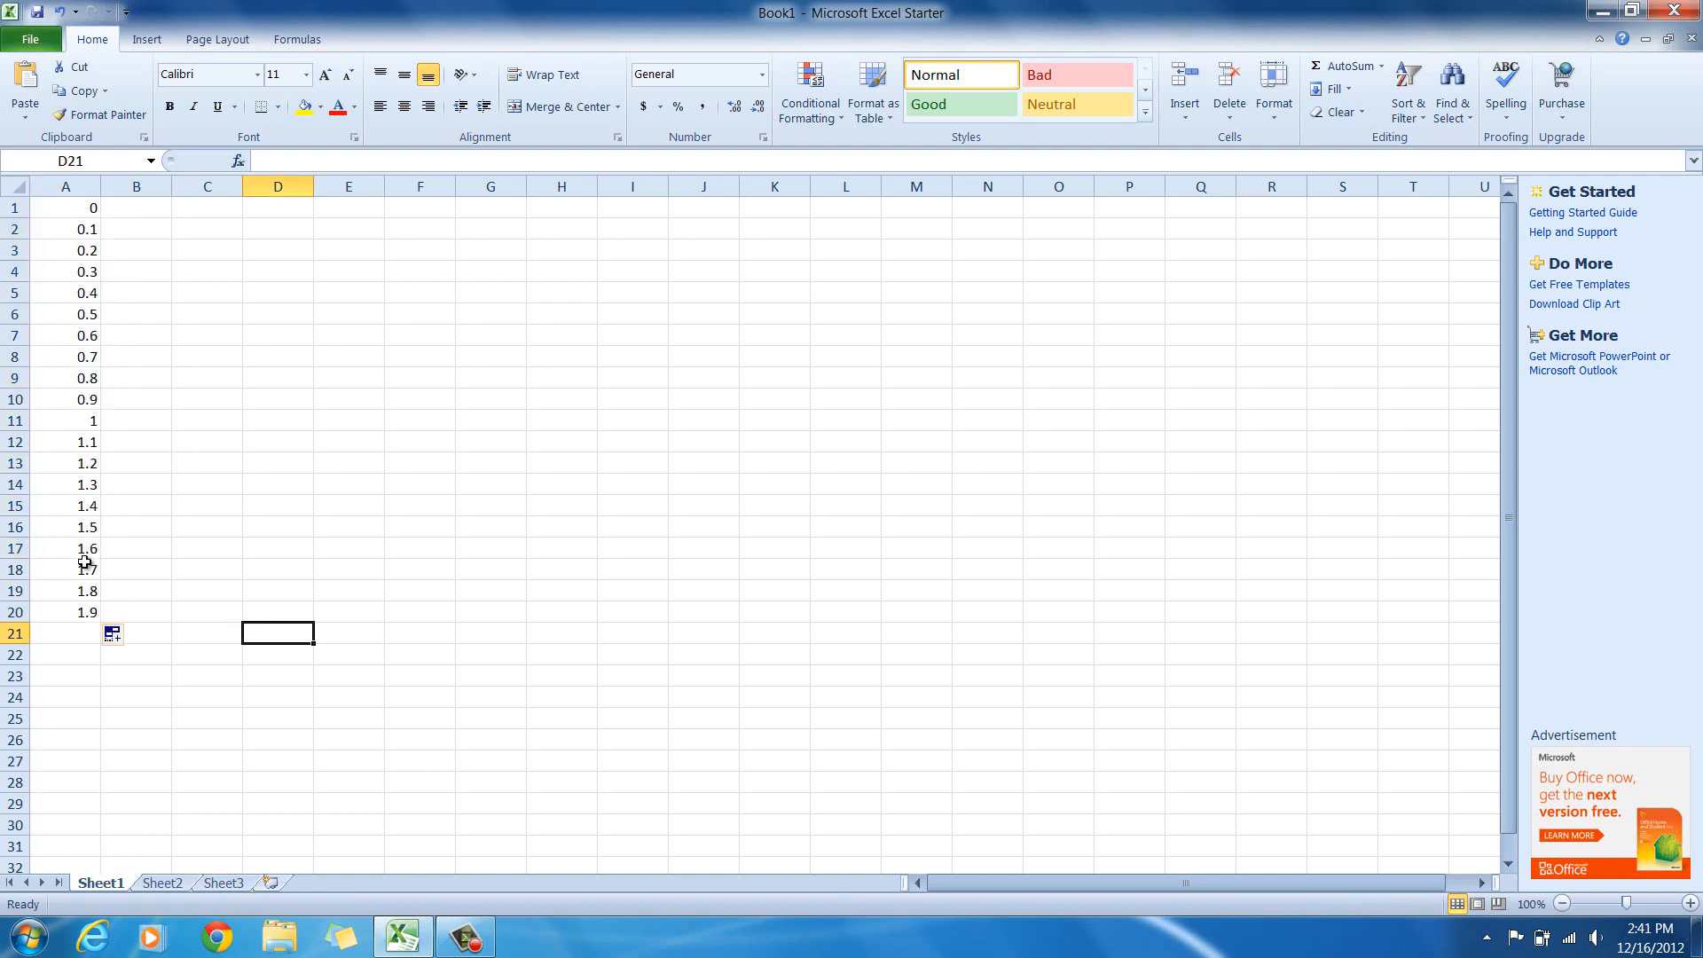
# Clear the decimal series and dismiss the Windows color scheme warning.
pyautogui.click(66, 207)
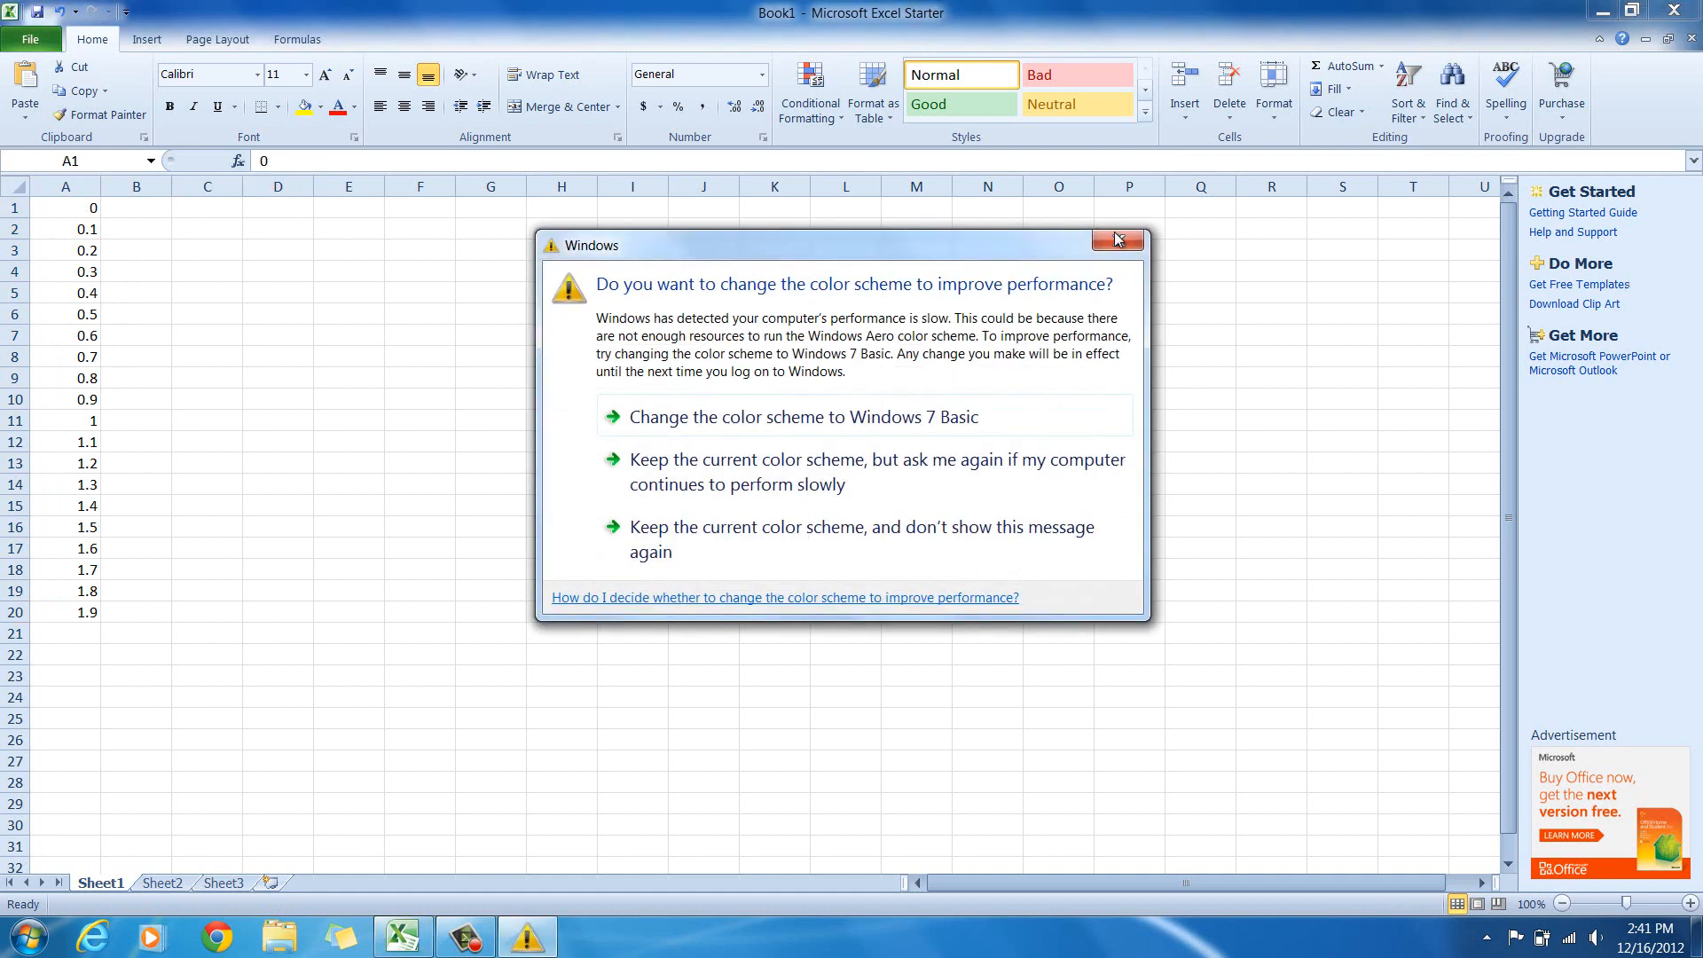
pyautogui.click(1115, 240)
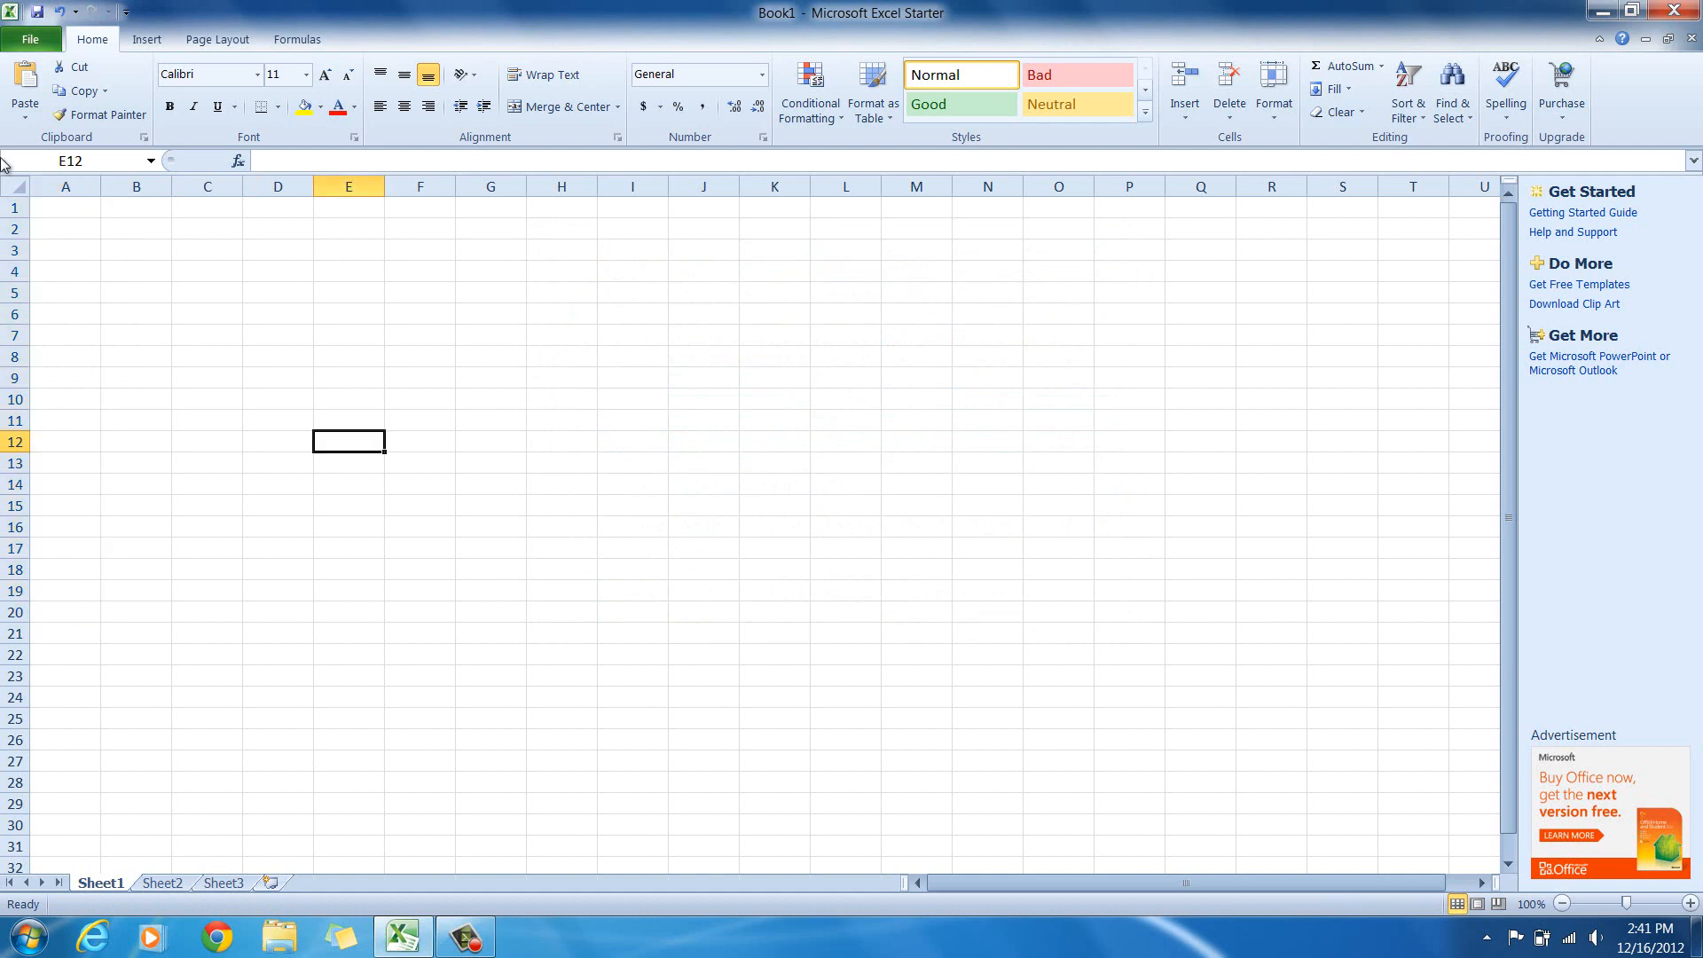
pyautogui.click(63, 208)
pyautogui.write('a1')
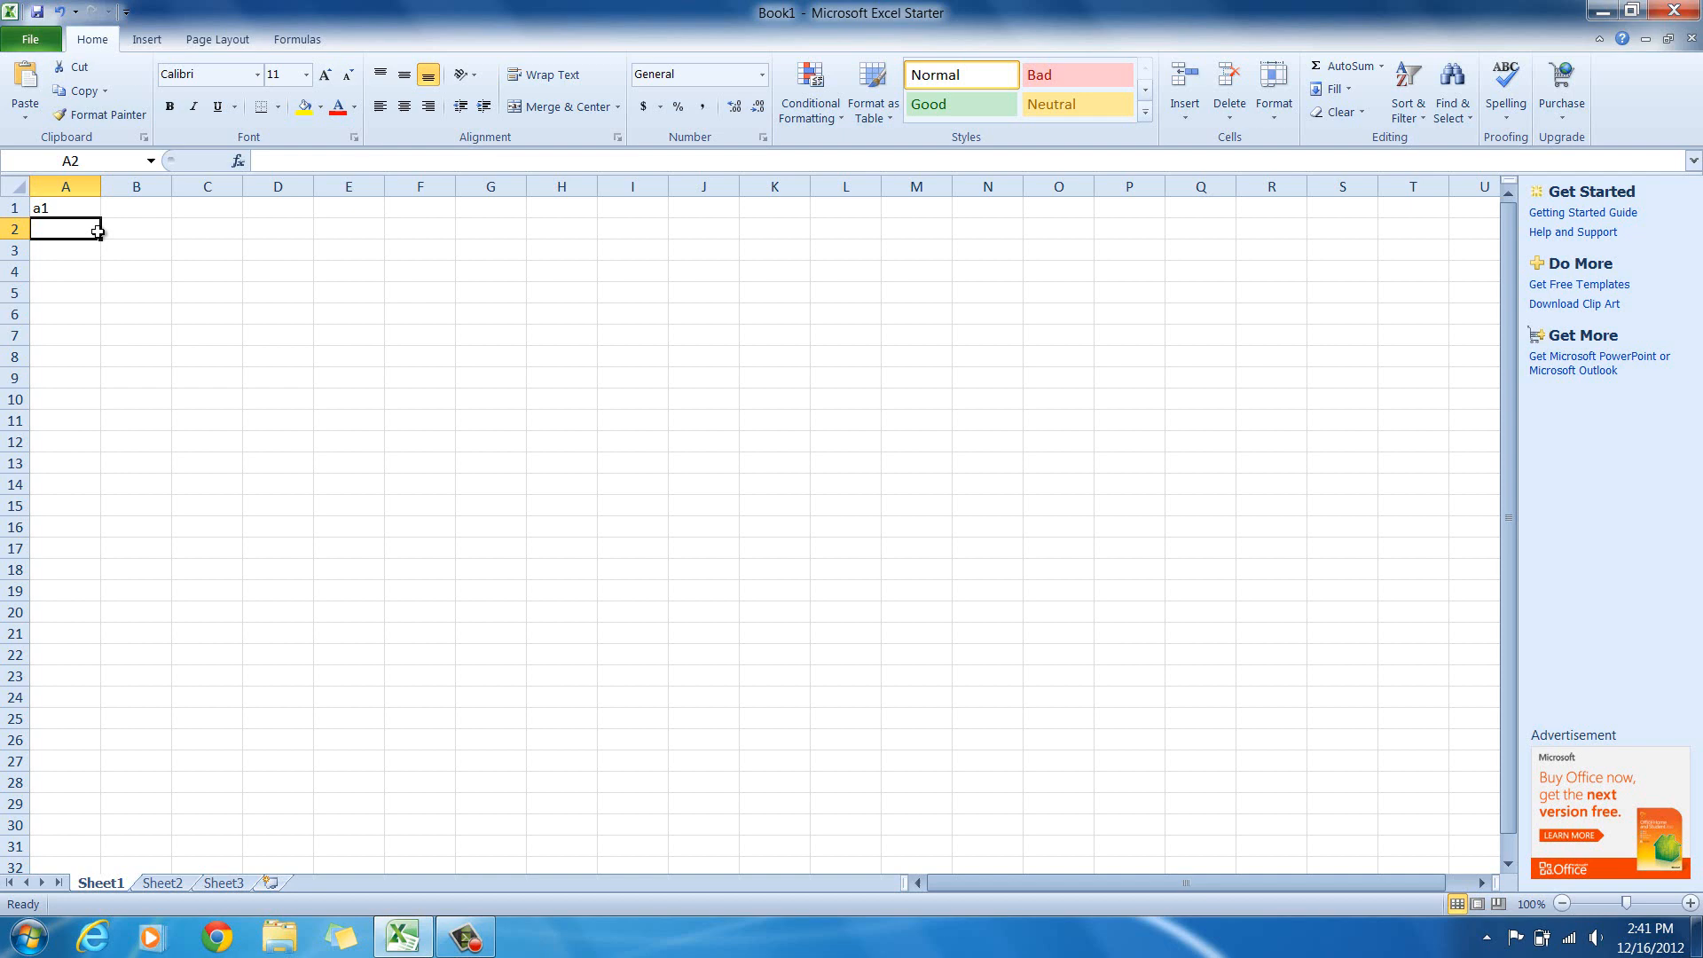
pyautogui.write('a2')
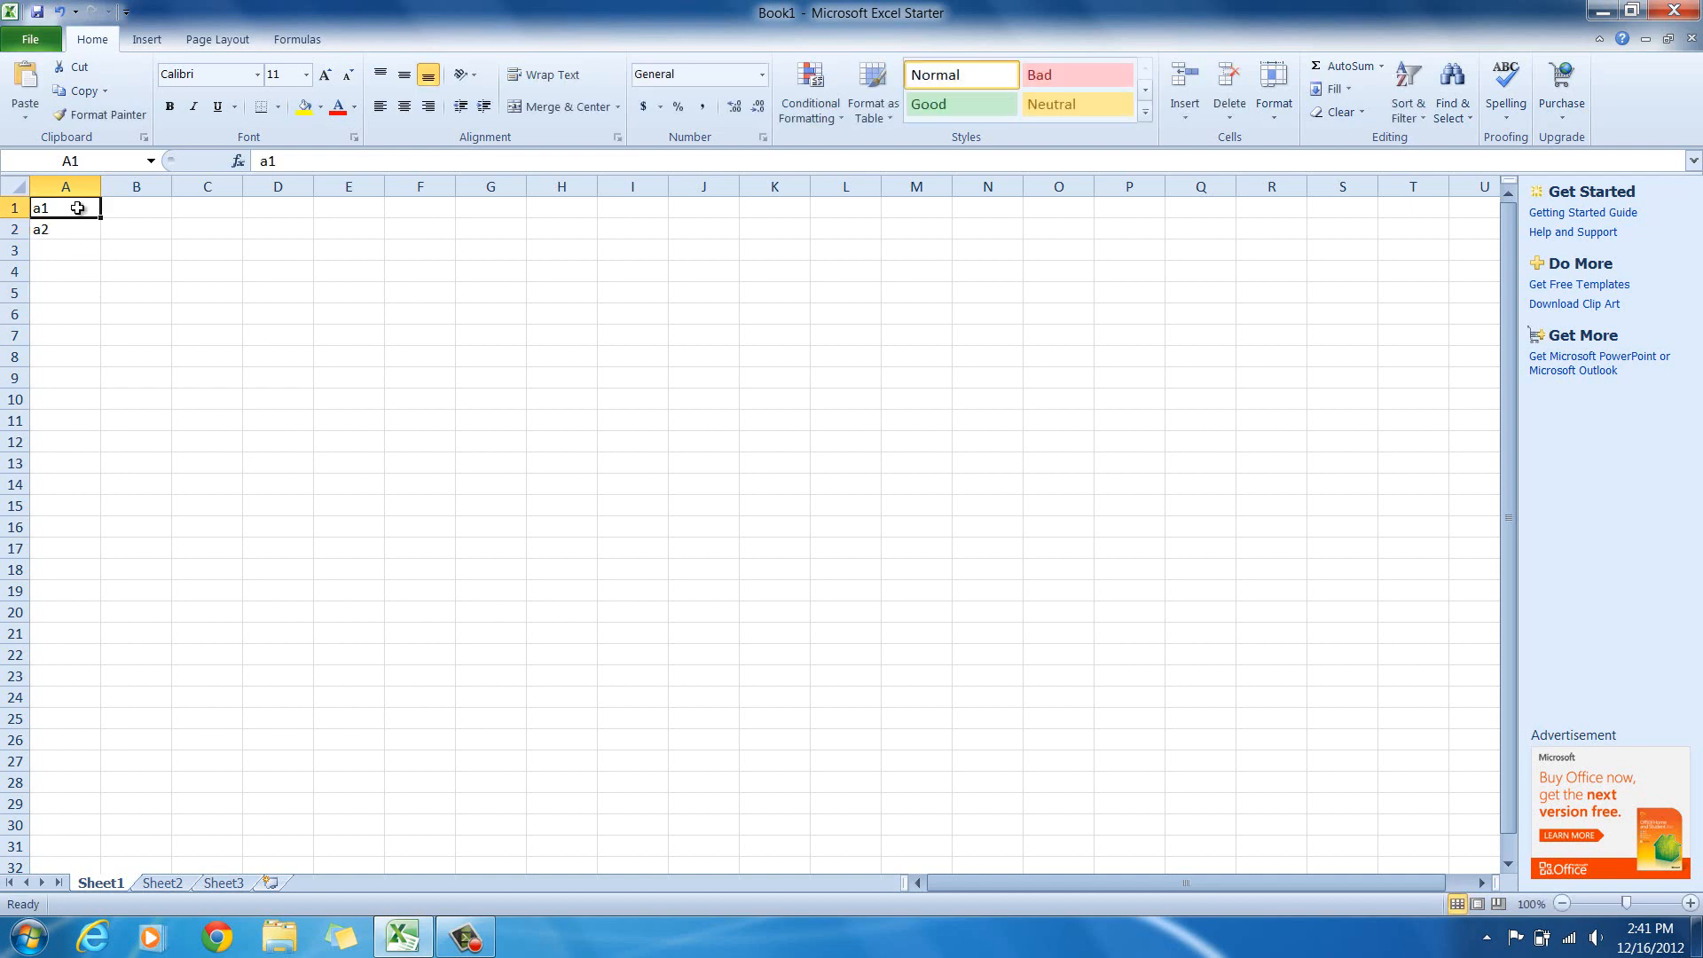
pyautogui.moveTo(64, 208); pyautogui.dragTo(64, 228)
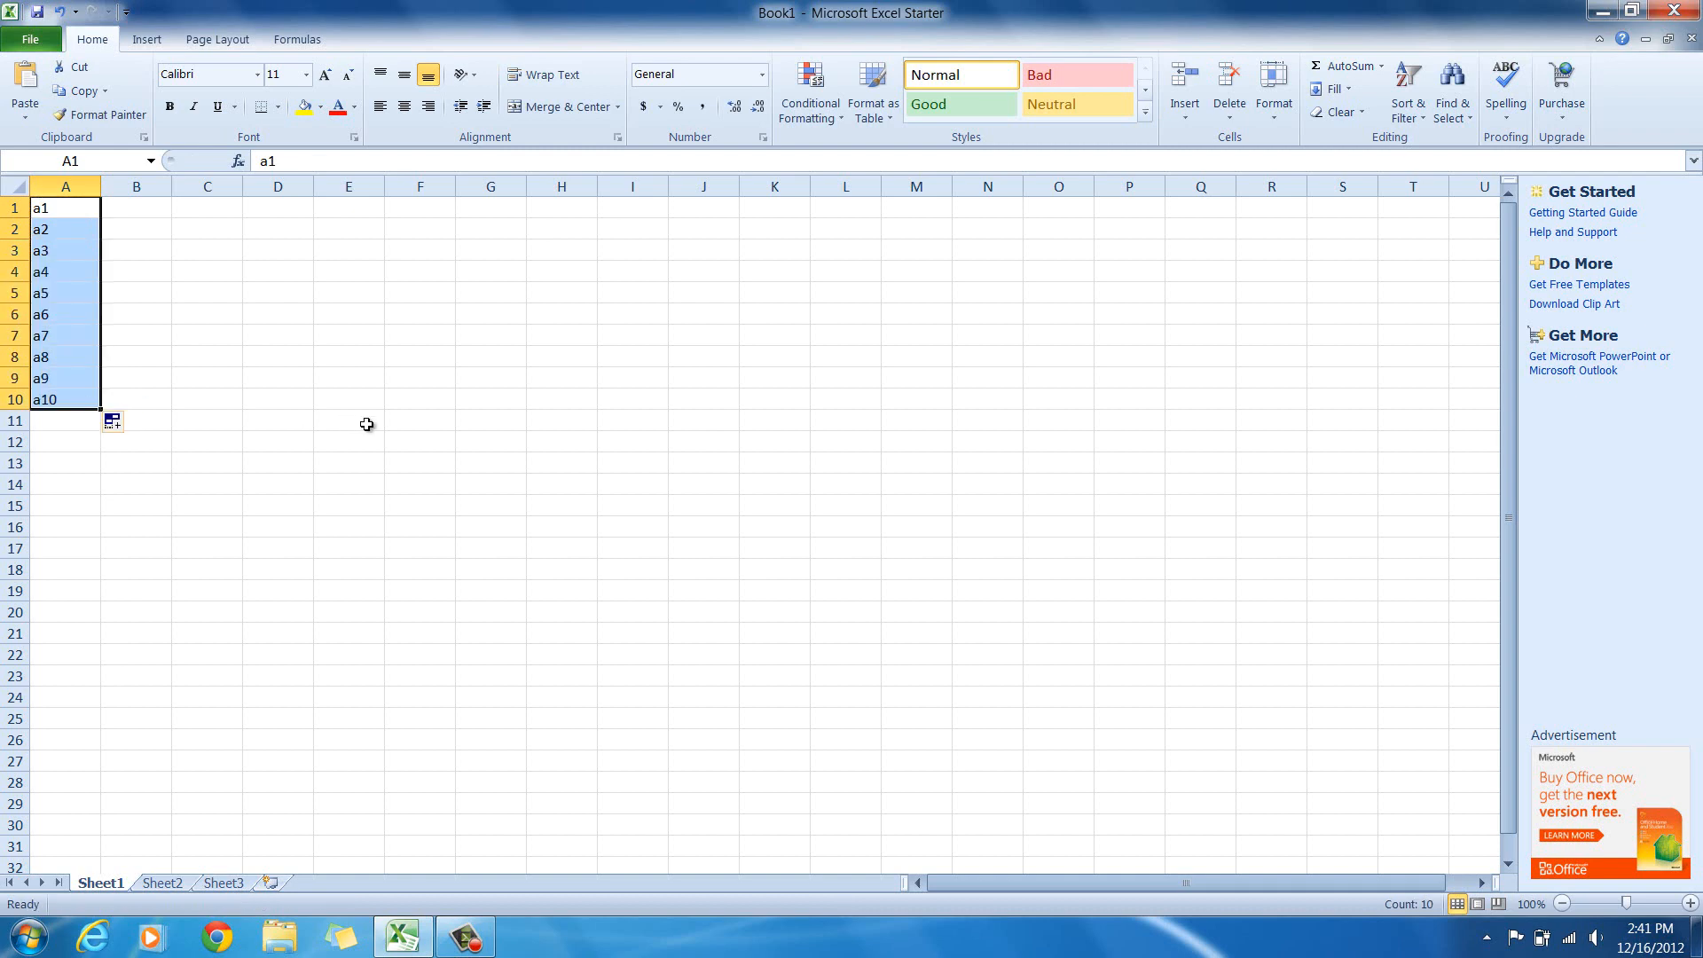
pyautogui.click(64, 420)
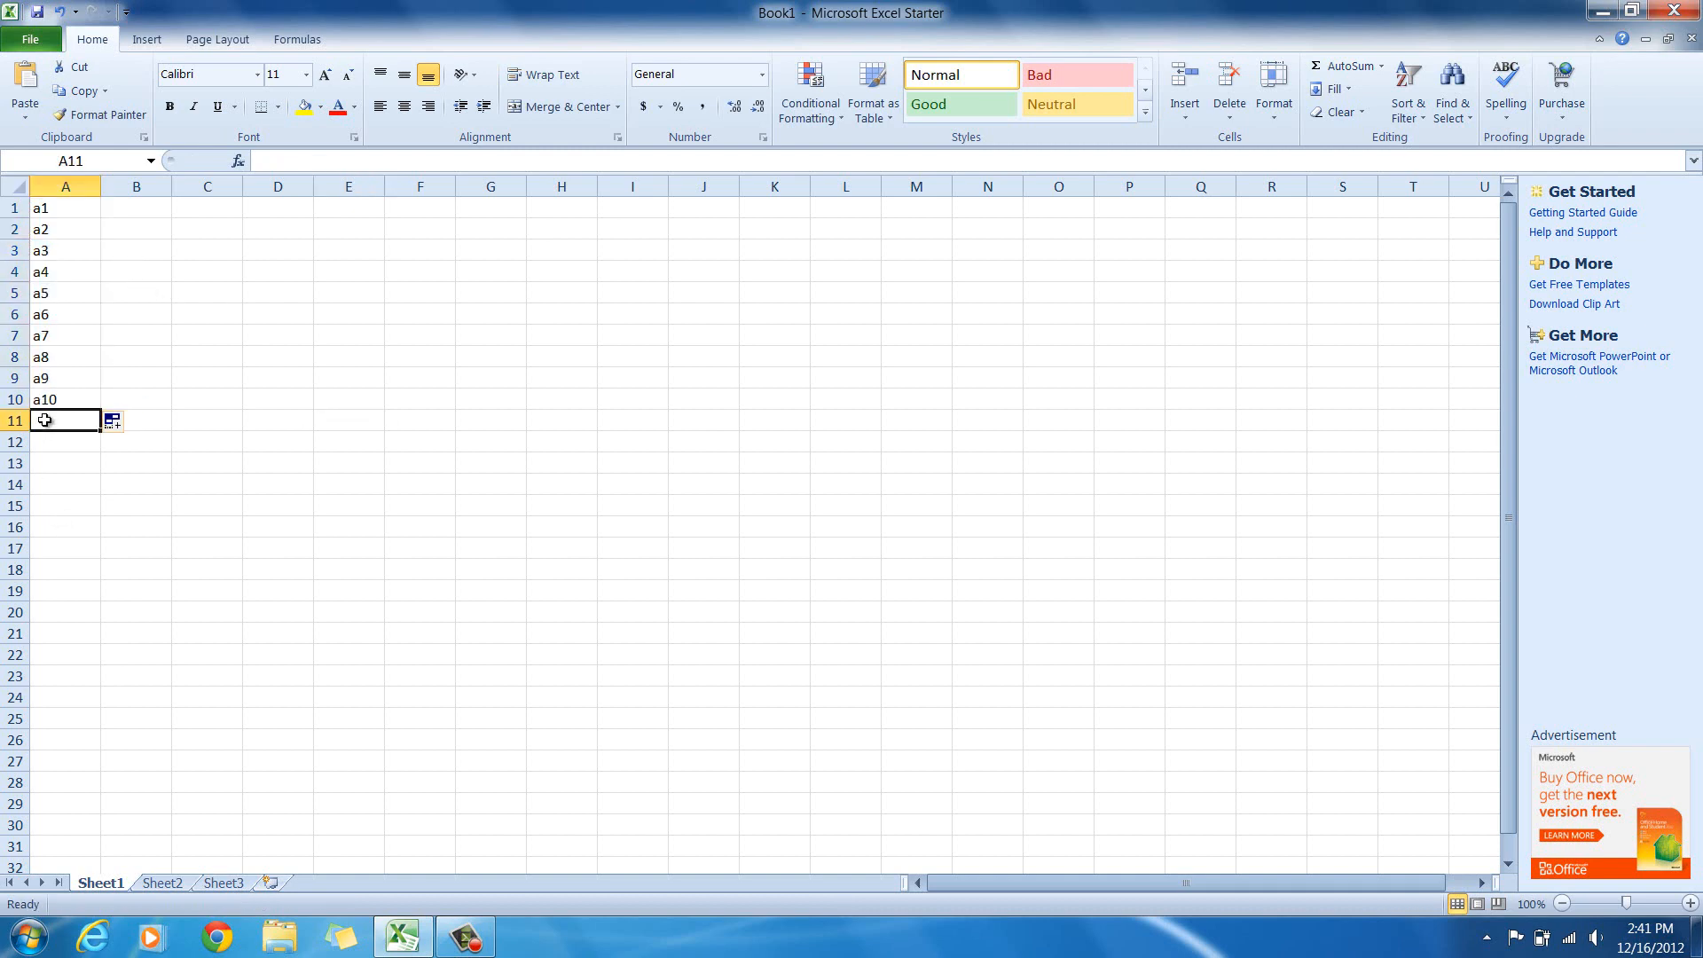
pyautogui.write('b1')
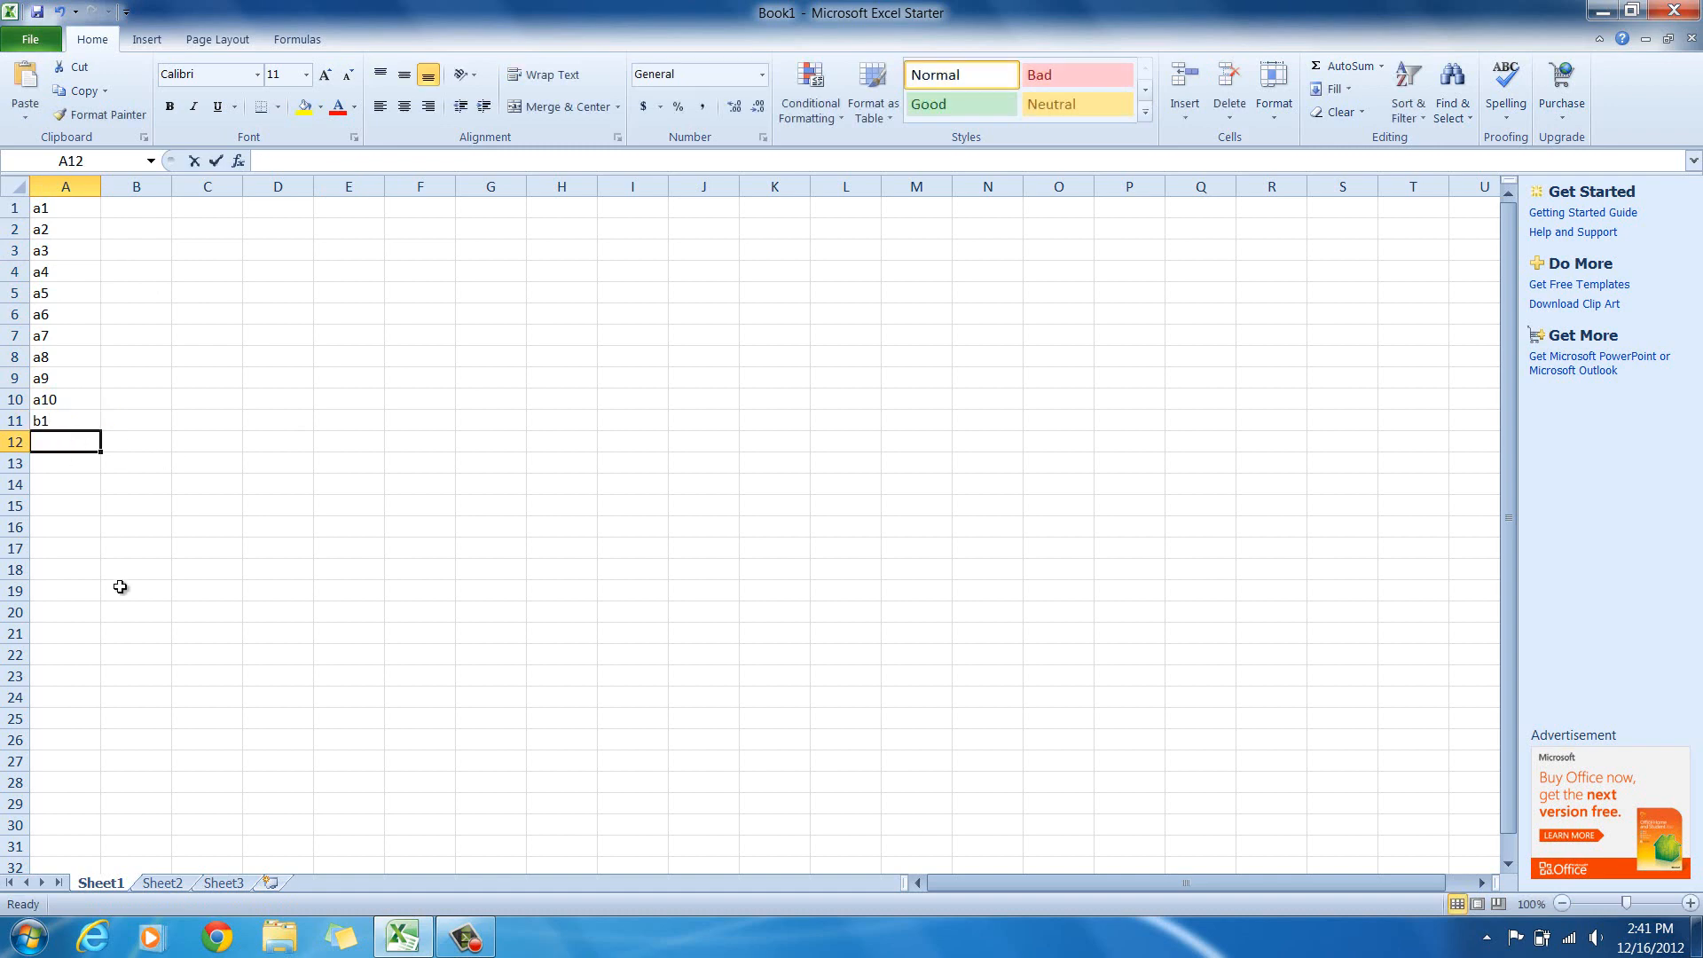
pyautogui.write('b2')
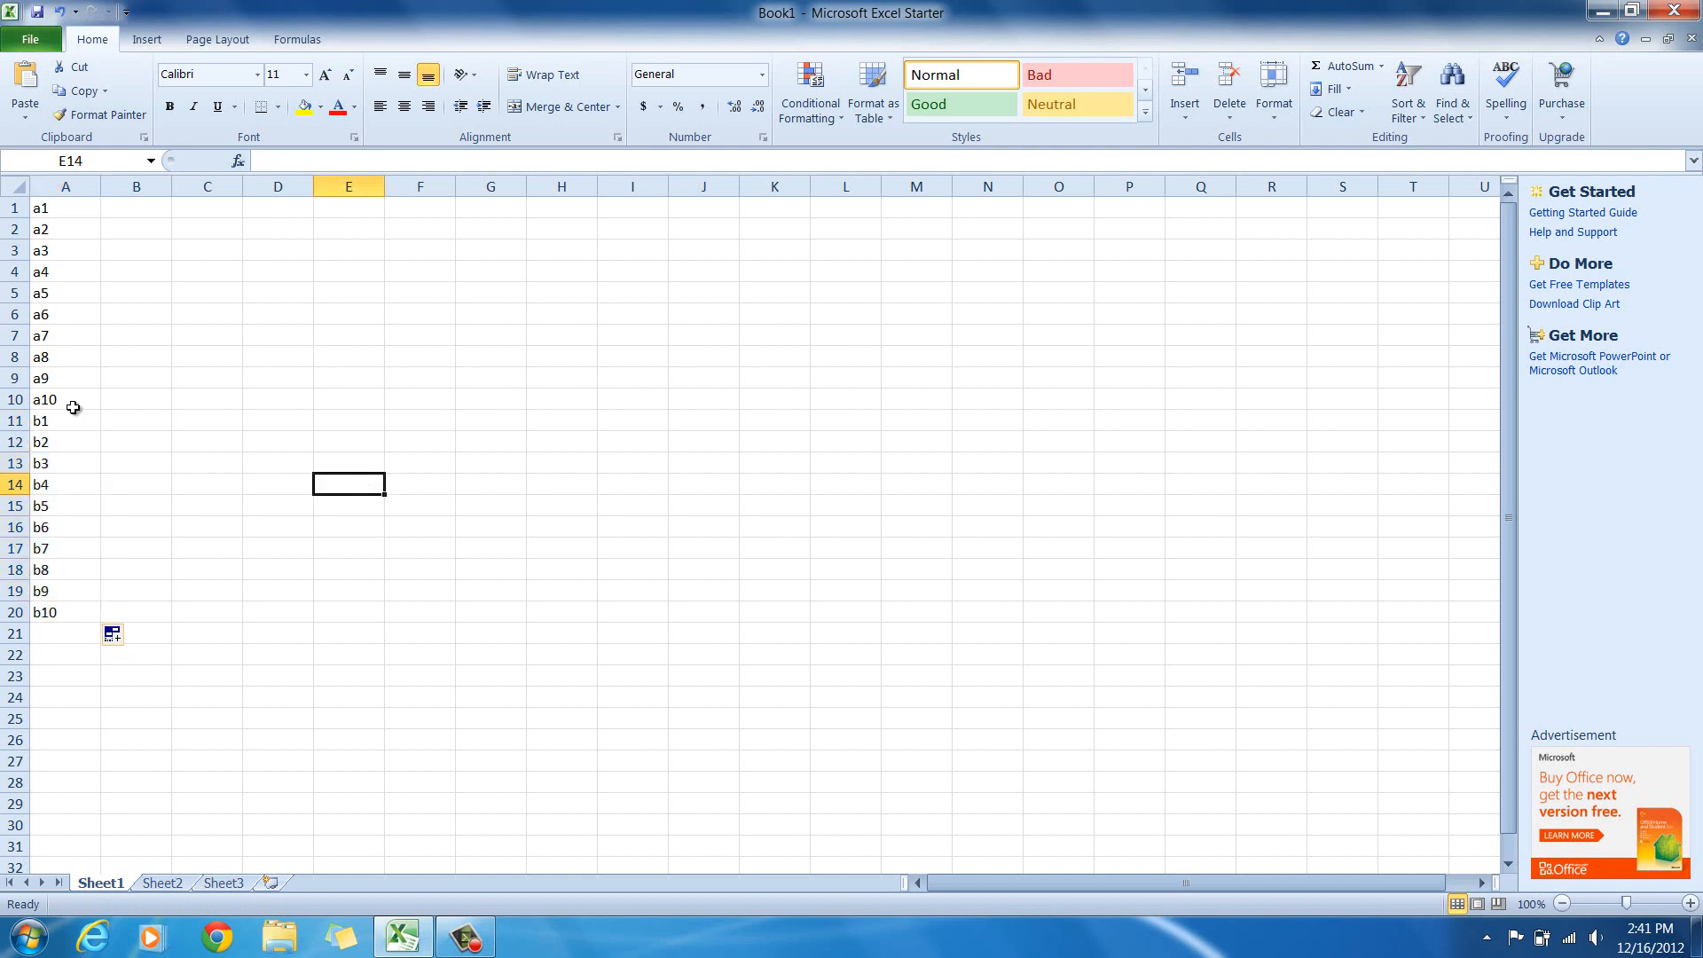
pyautogui.click(65, 208)
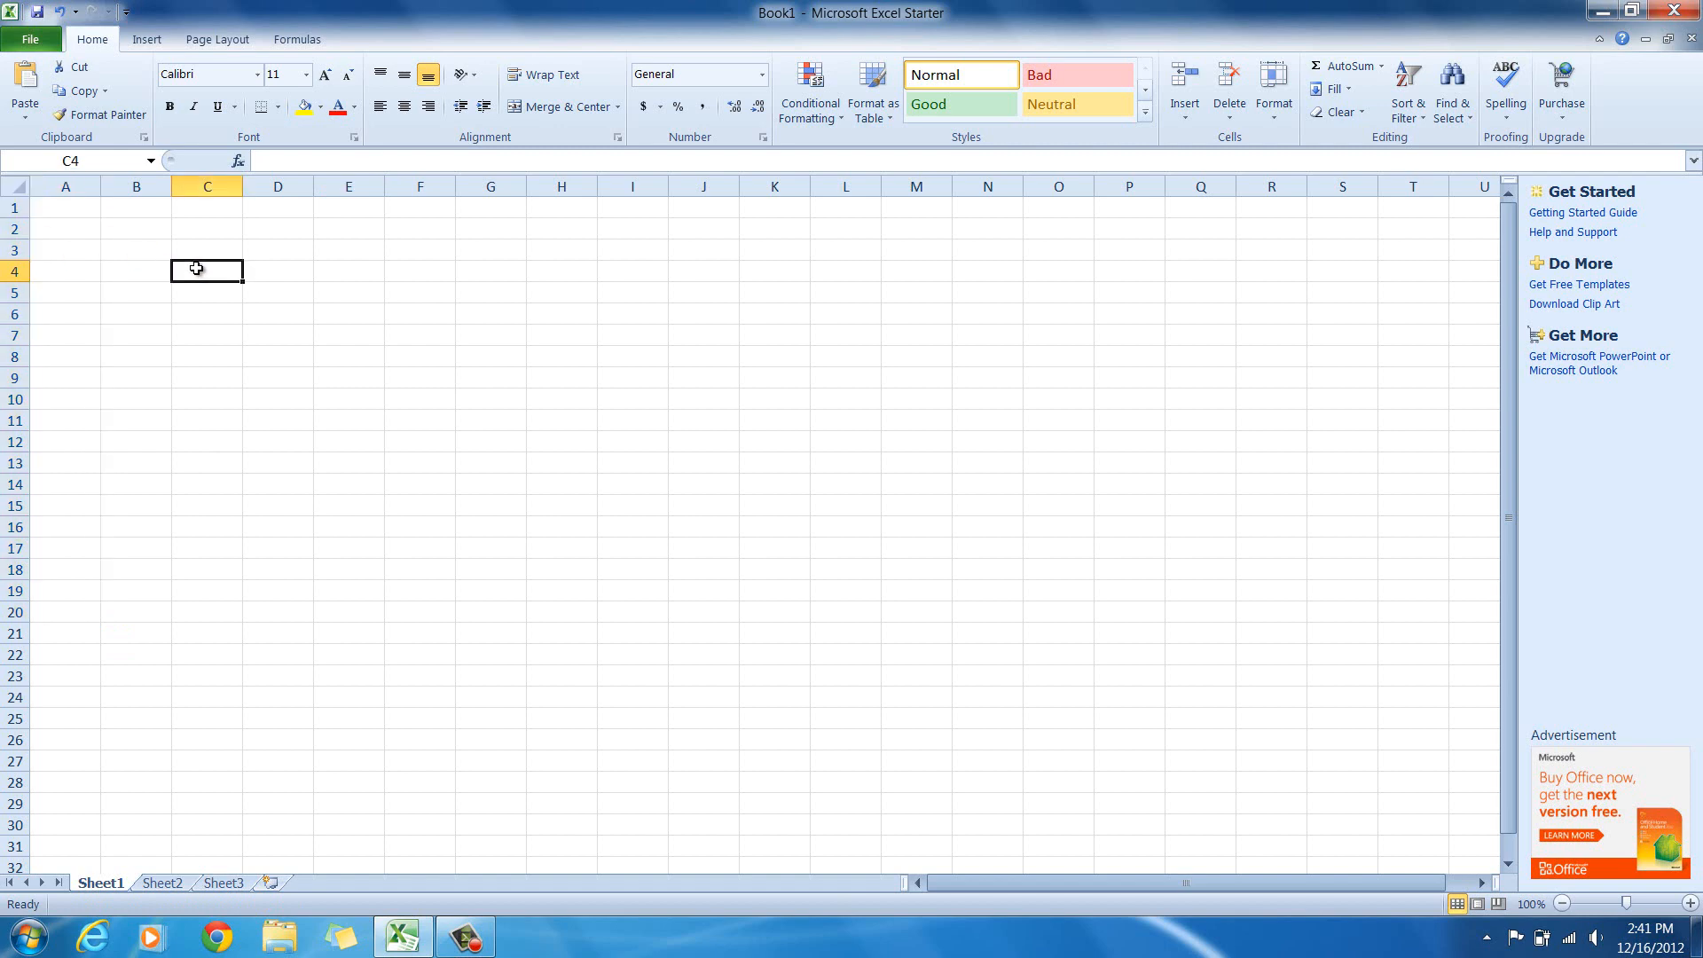
# Enter a, b, c in A1:A3, AutoFill the repeating pattern to row 22, then select it for clearing.
pyautogui.click(66, 206)
pyautogui.write('a')
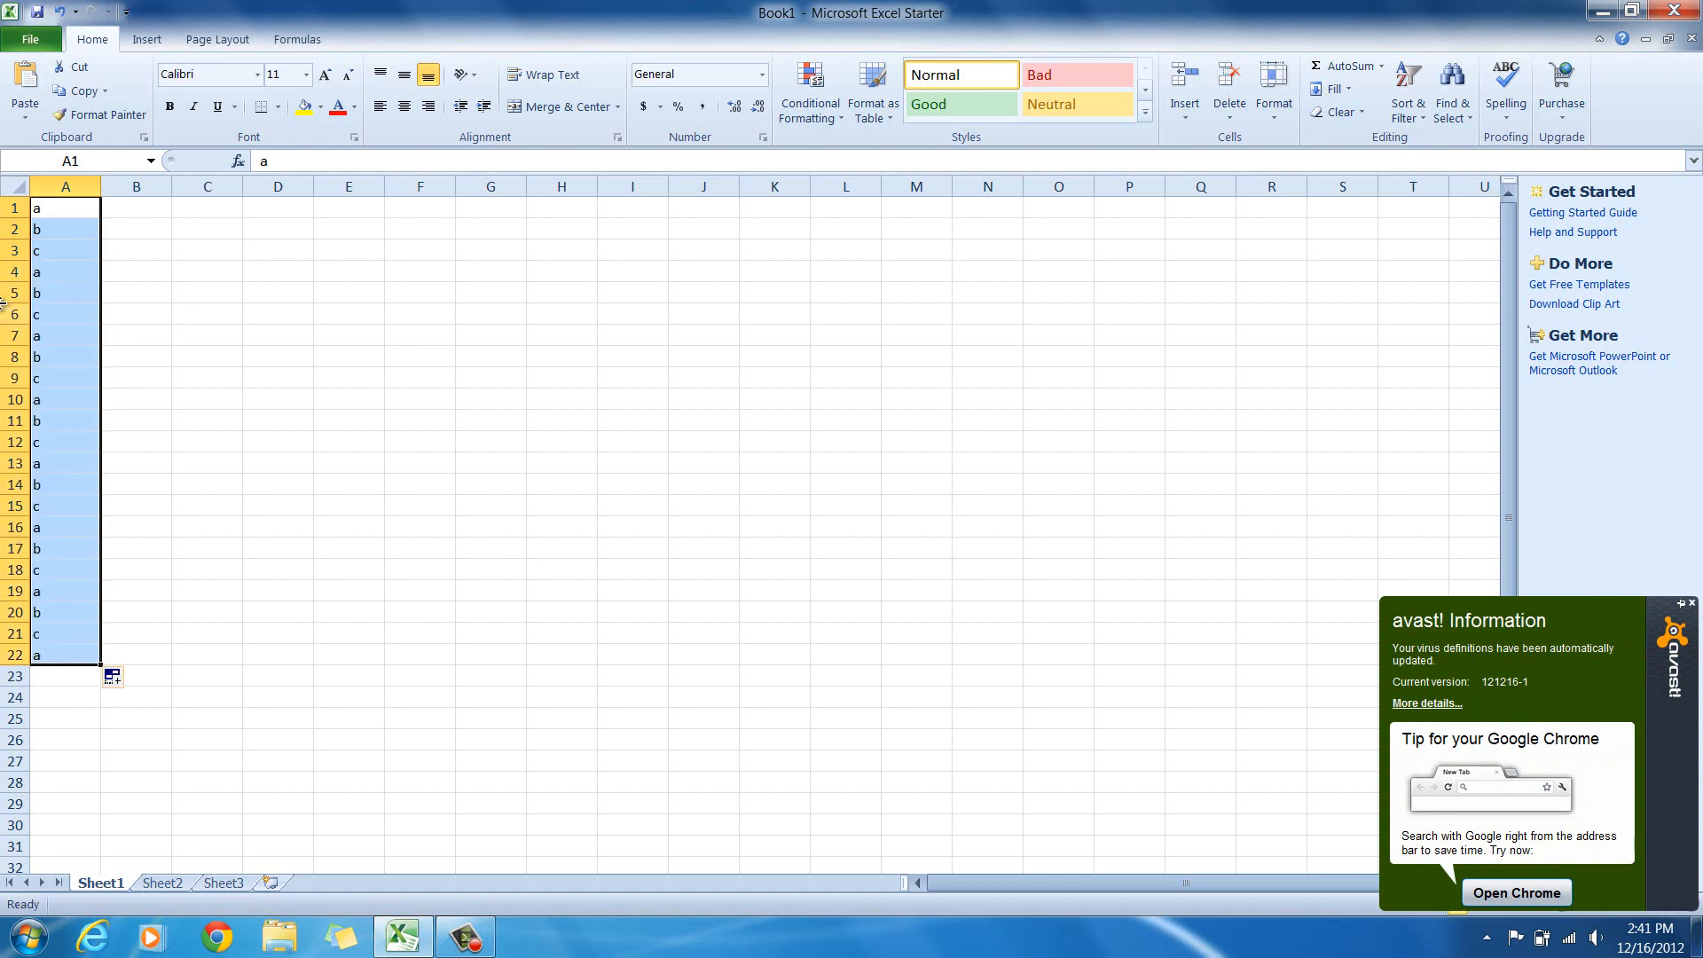
pyautogui.click(563, 399)
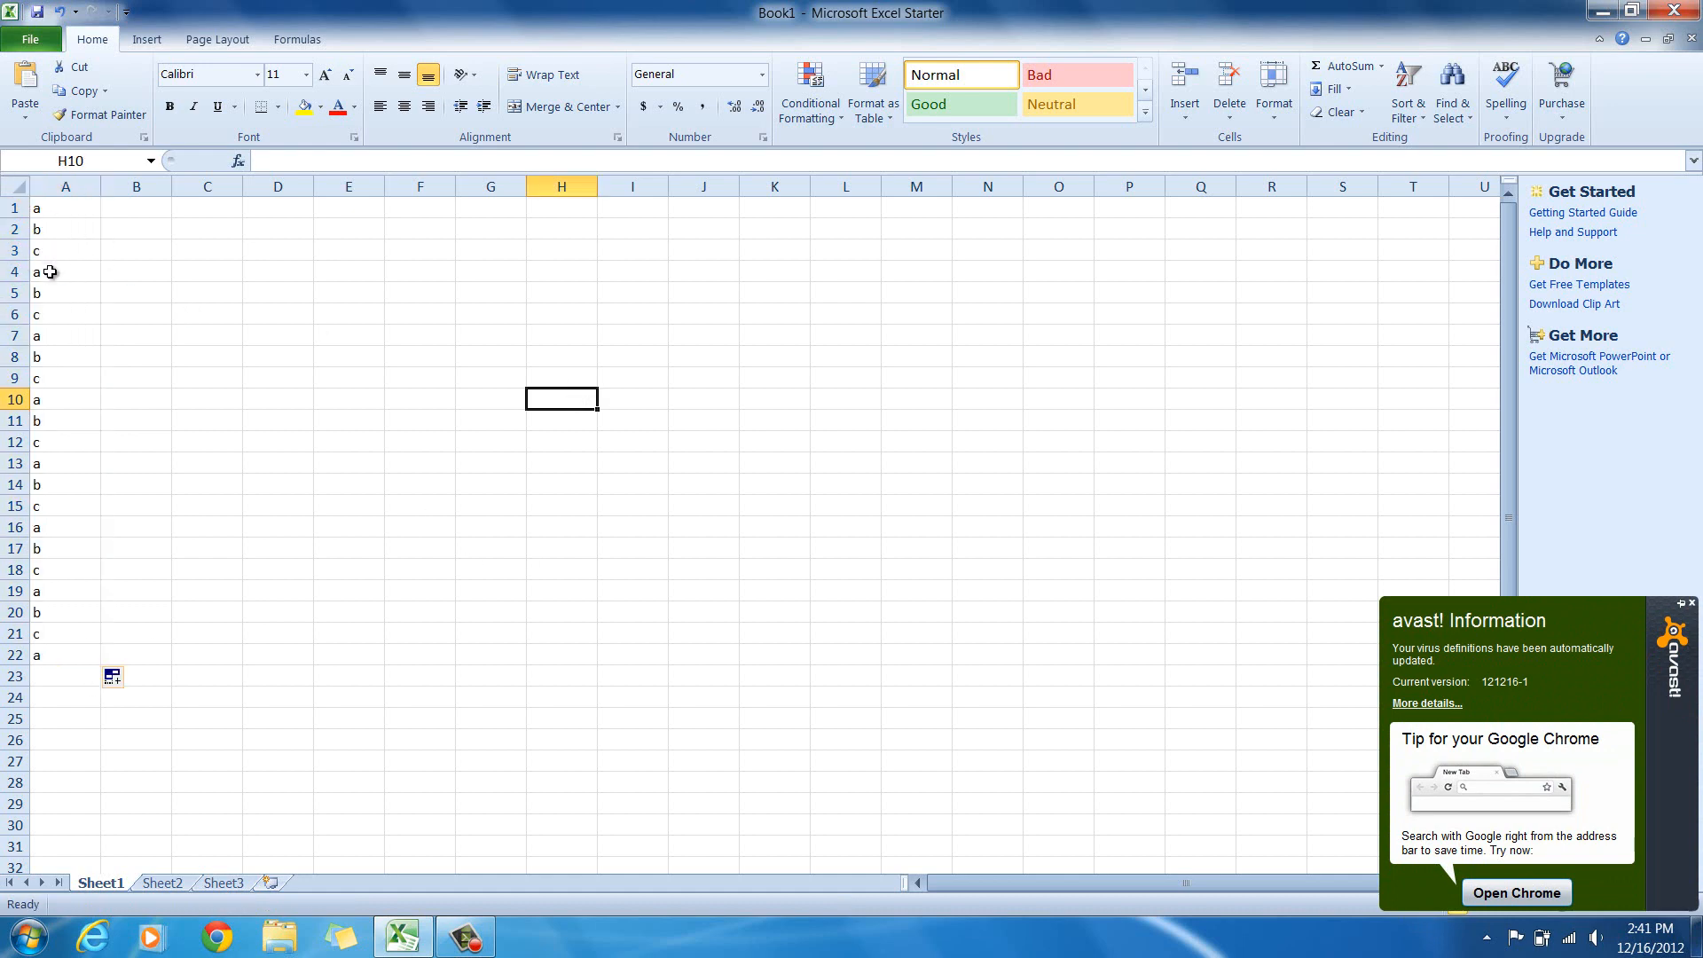
pyautogui.click(64, 675)
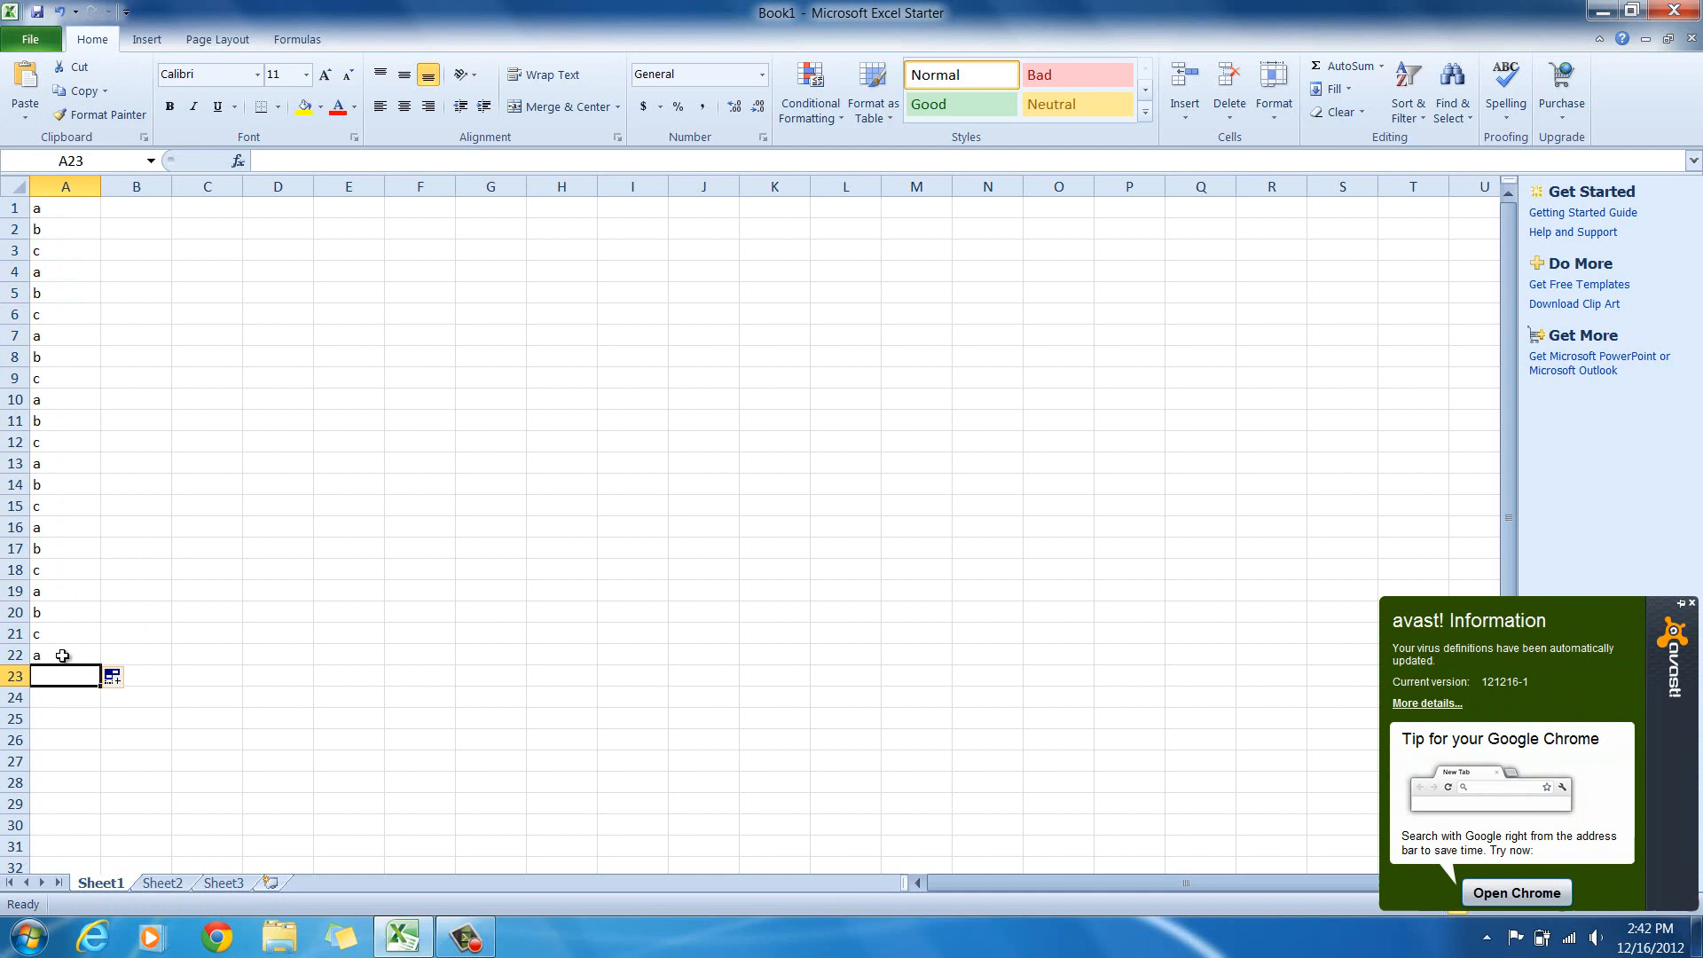
pyautogui.moveTo(62, 655); pyautogui.dragTo(56, 209)
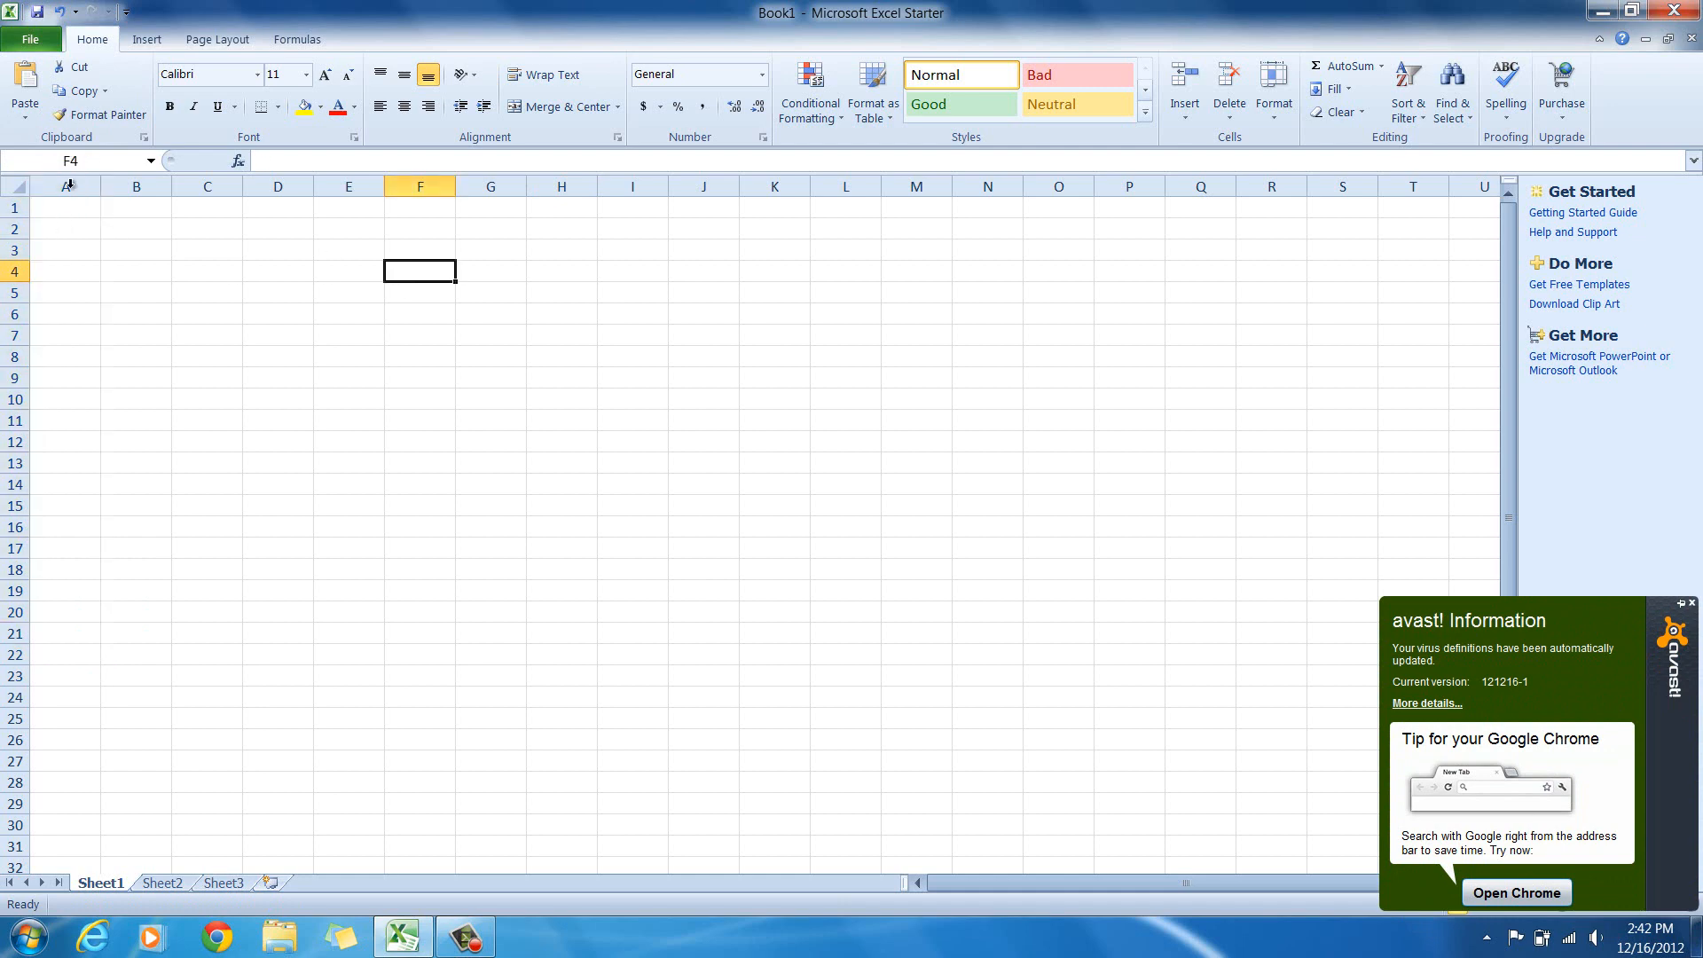
# Enter 1 in cell A1 to start a row series.
pyautogui.click(136, 208)
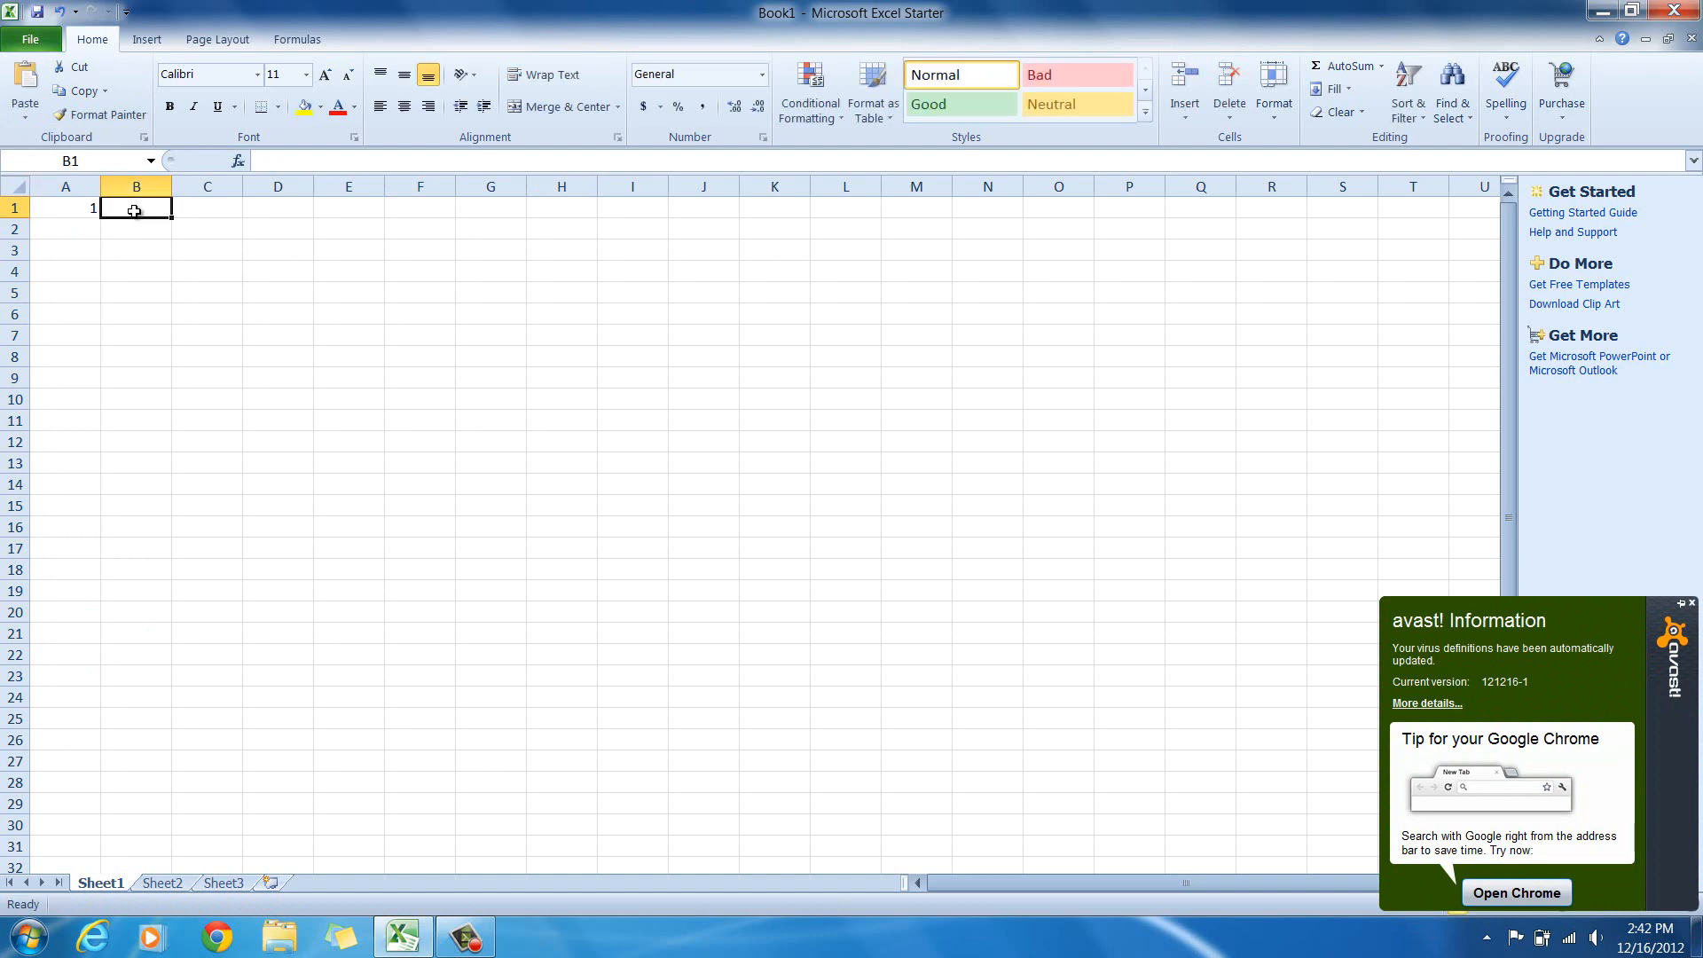